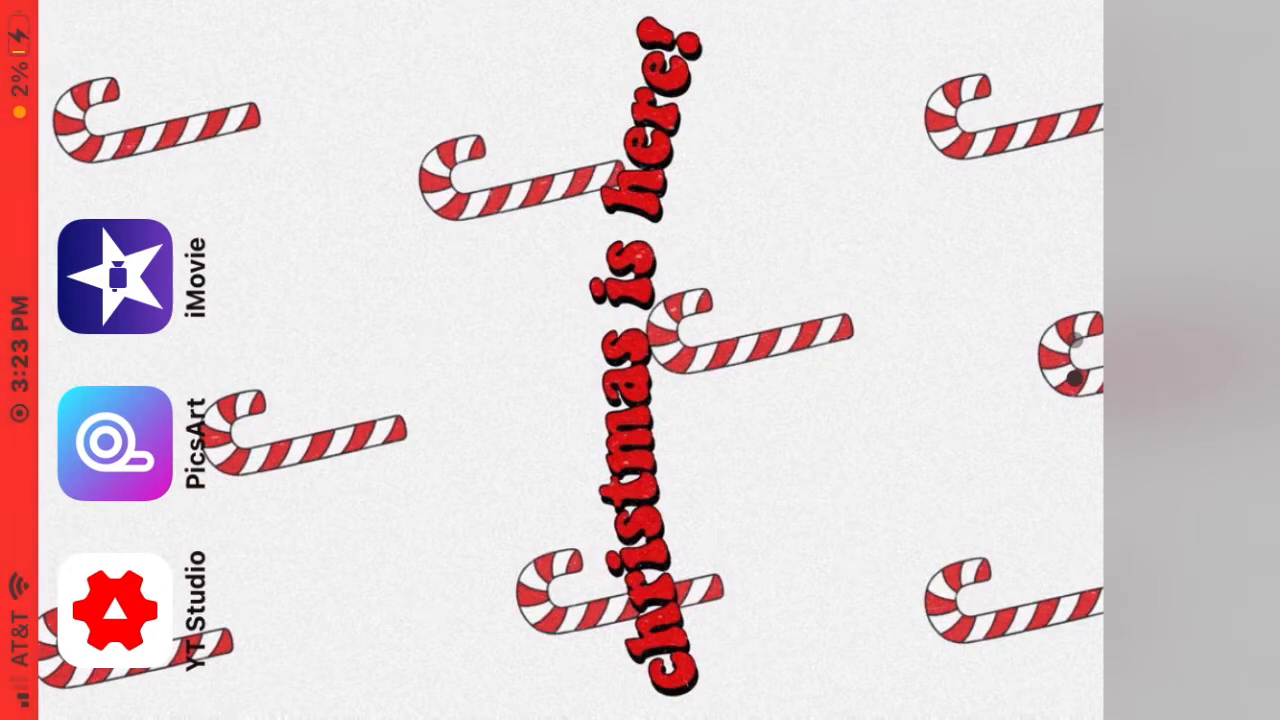
# - Create a new iMovie movie project from the two Nov 30 video clips
pyautogui.click(114, 276)
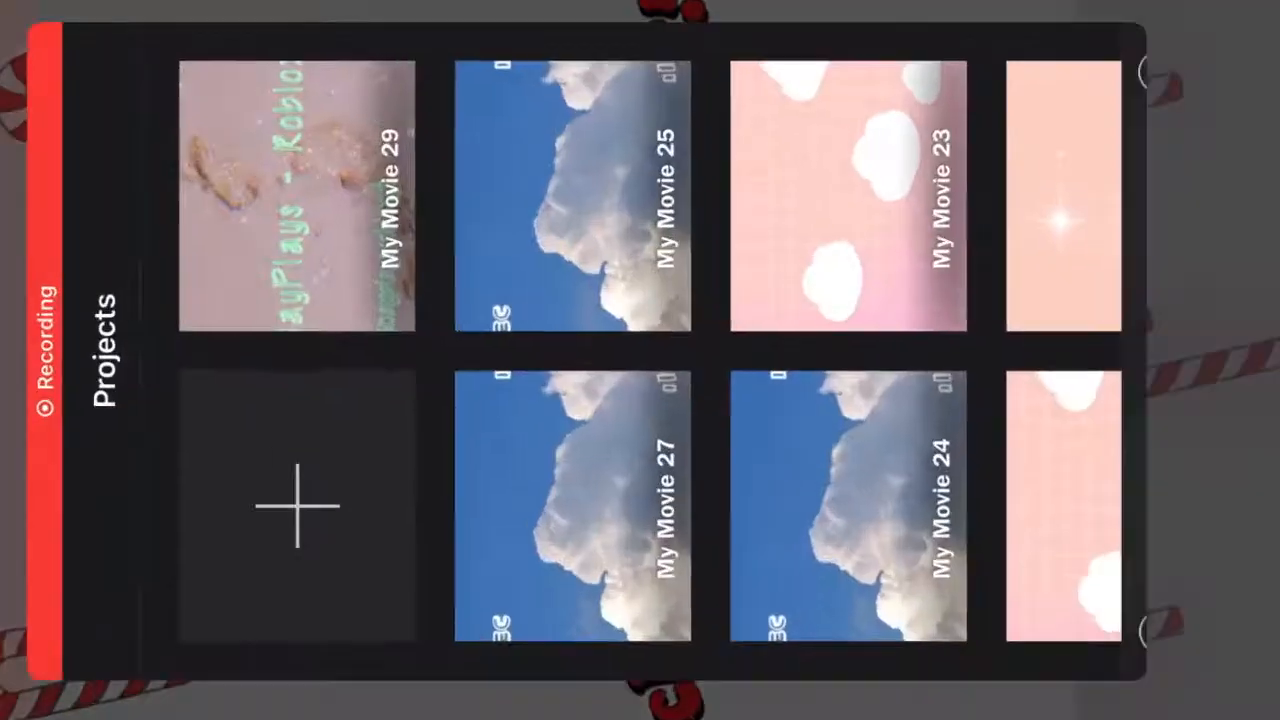
pyautogui.click(298, 504)
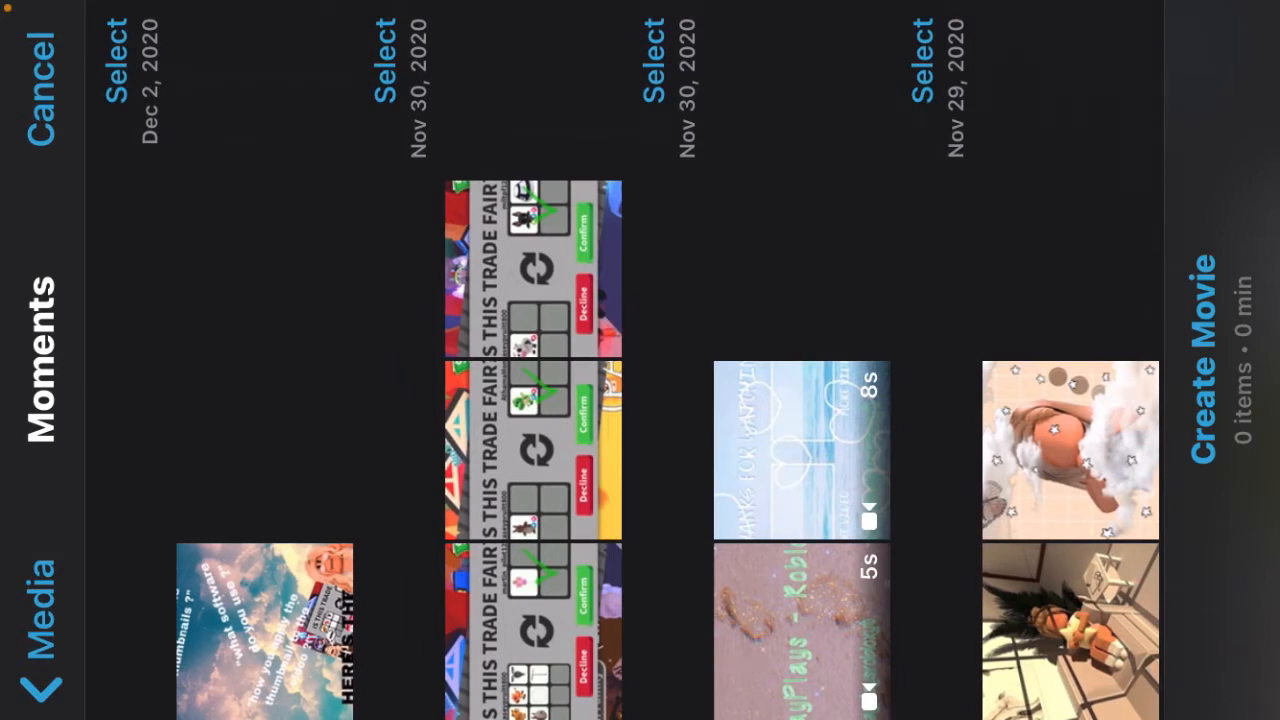
pyautogui.click(654, 44)
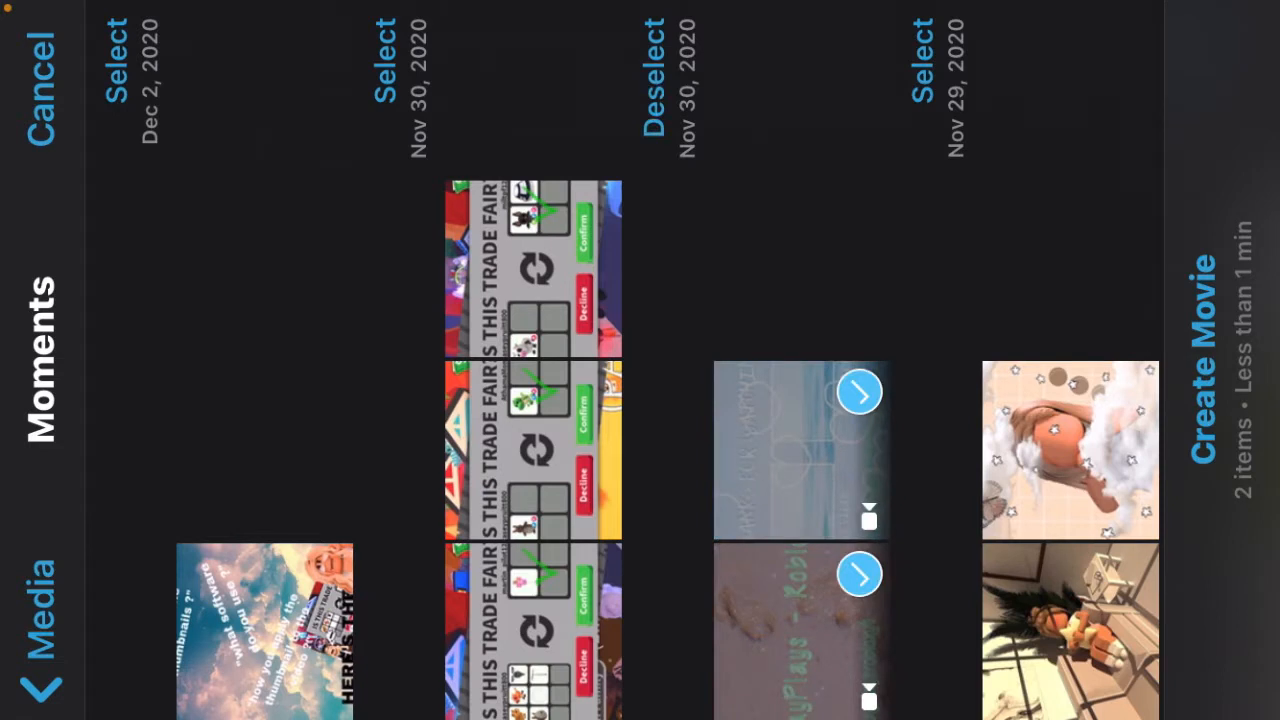
pyautogui.click(1204, 290)
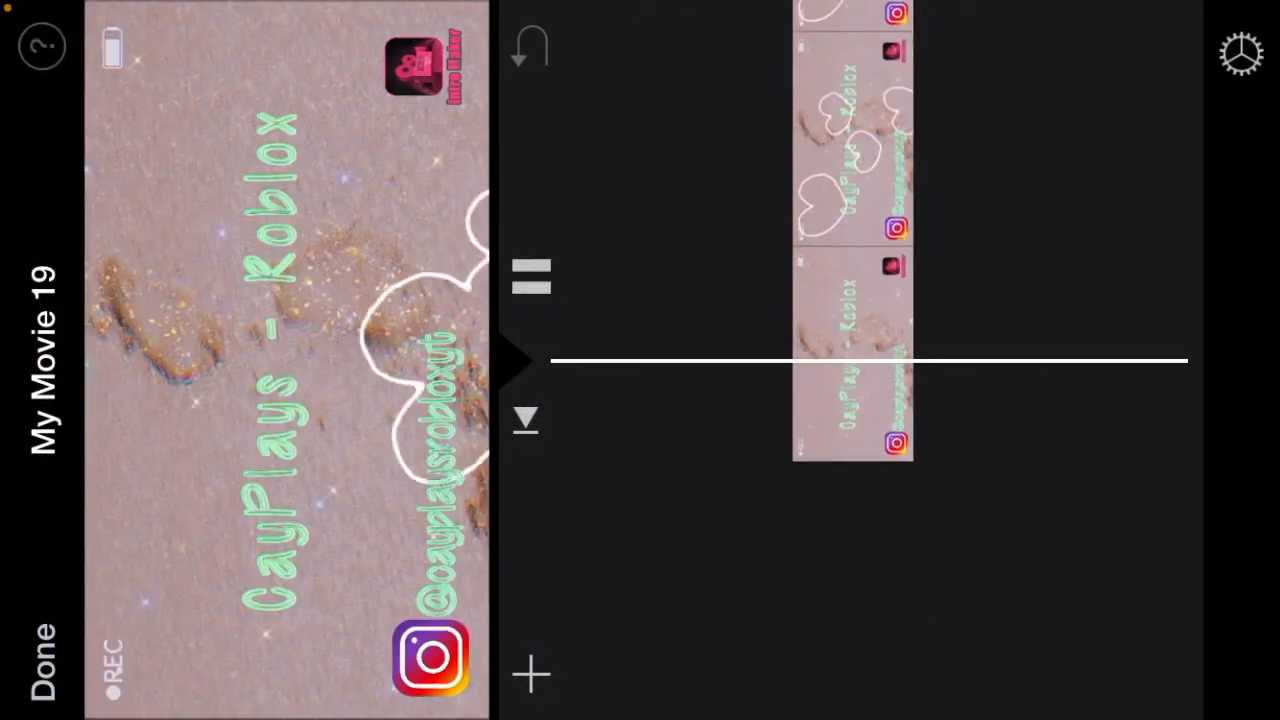
# - Leave the editor and bring up the Share options for My Movie 19
pyautogui.scroll(-3)
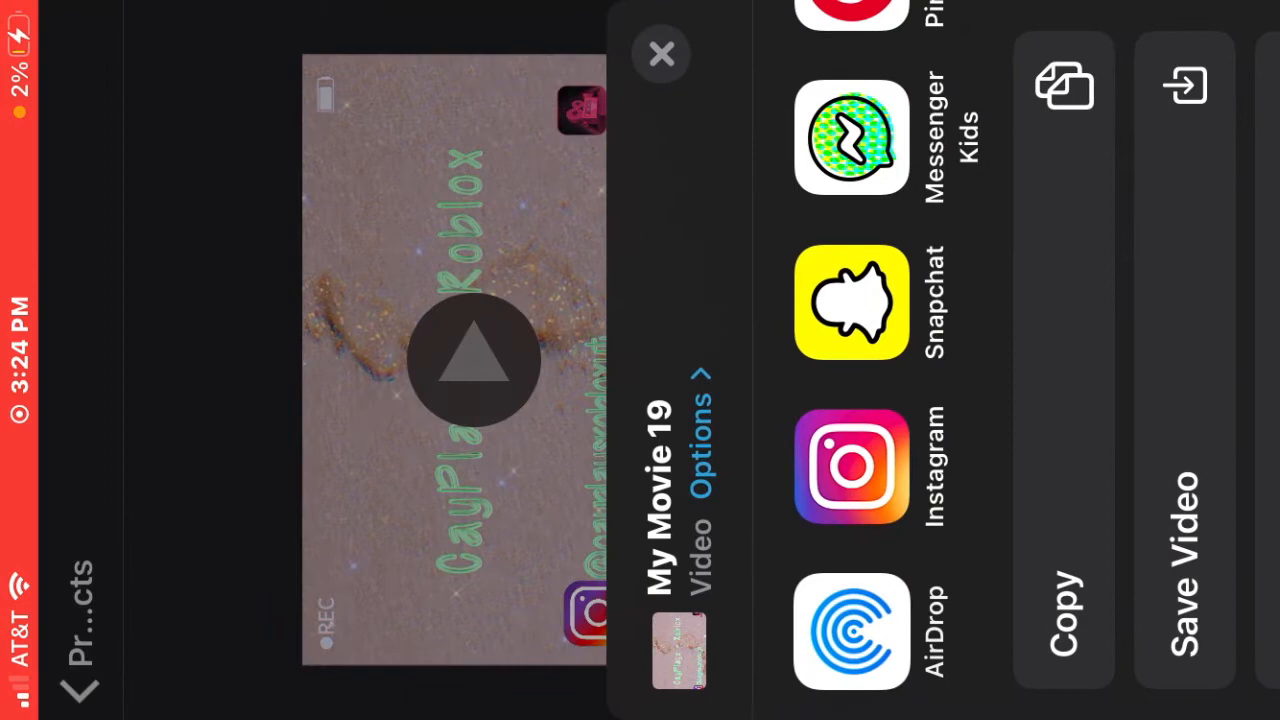
# - Save the video and switch from iMovie to PicsArt on the Home Screen
pyautogui.hscroll(-3)
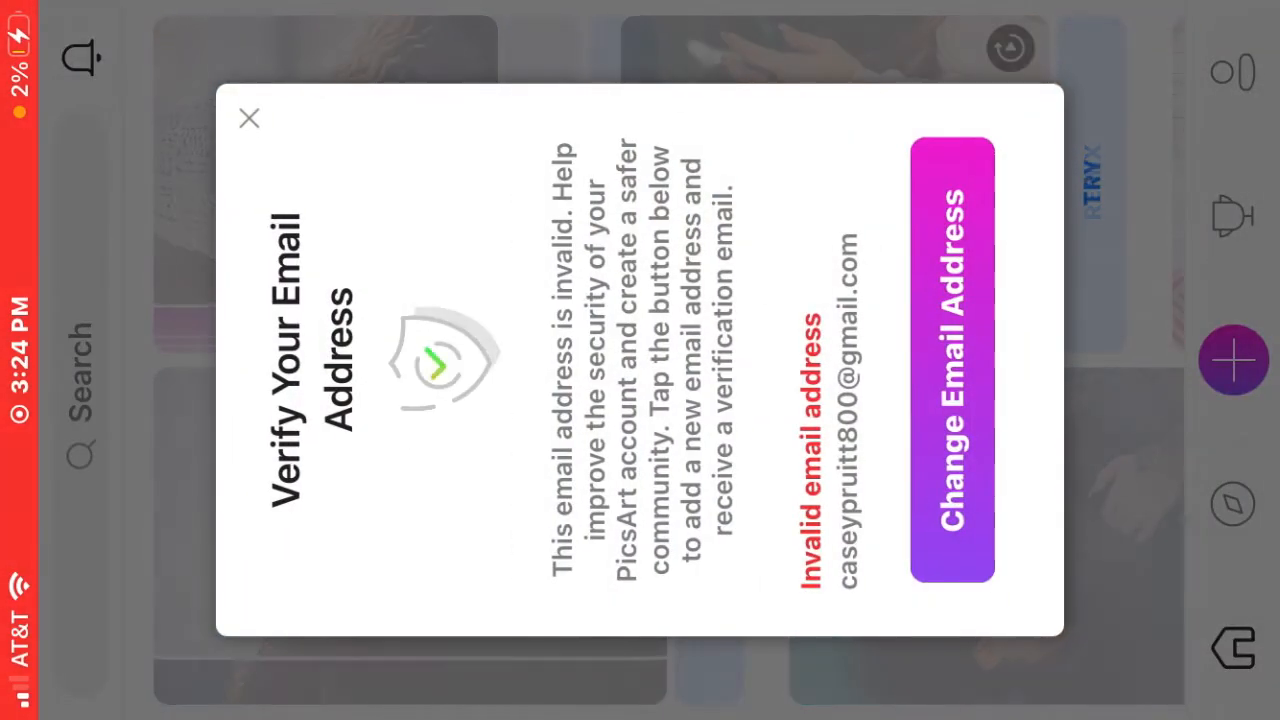
# - Dismiss the Verify Email notice and browse the media picker for a new creation
pyautogui.click(248, 118)
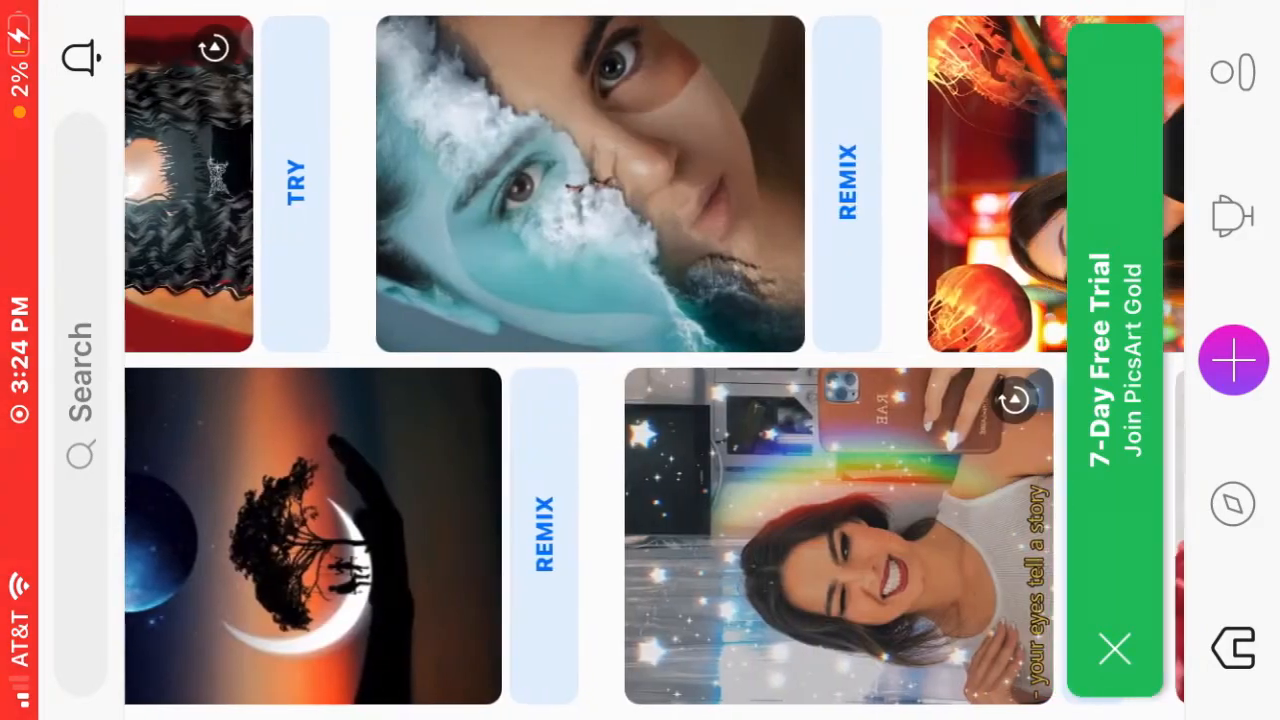
pyautogui.click(1232, 360)
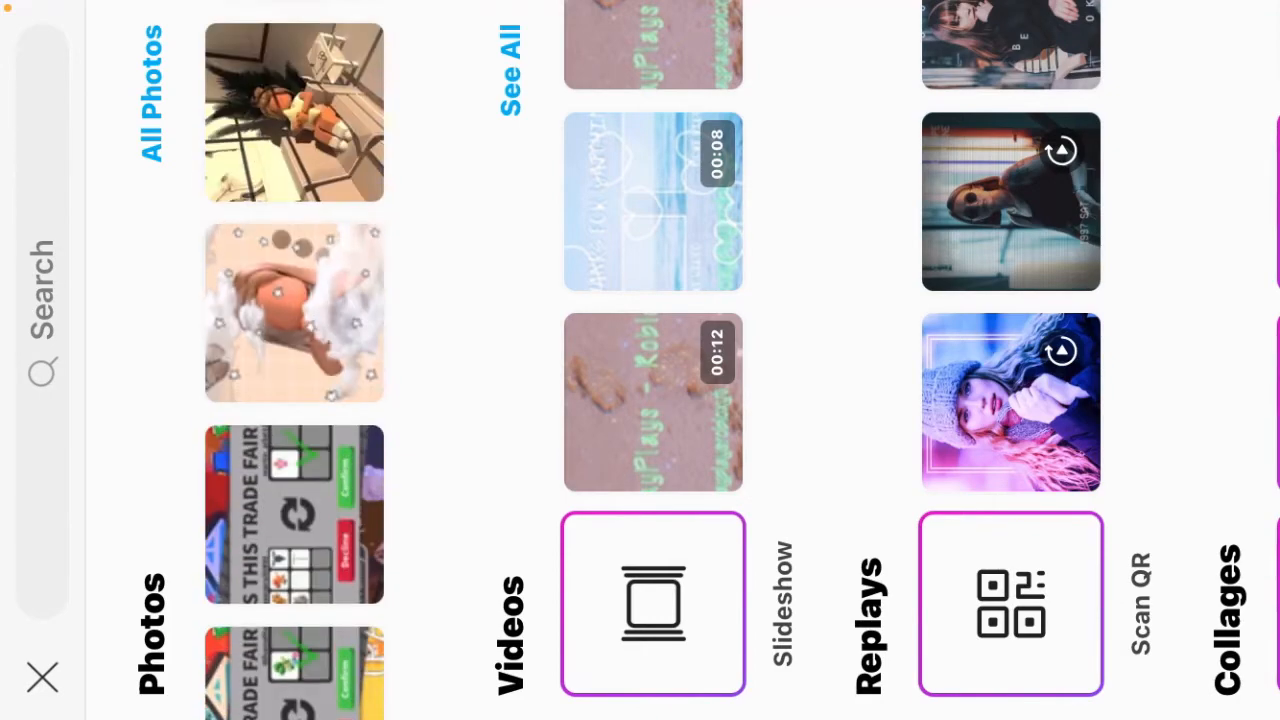
pyautogui.scroll(-3)
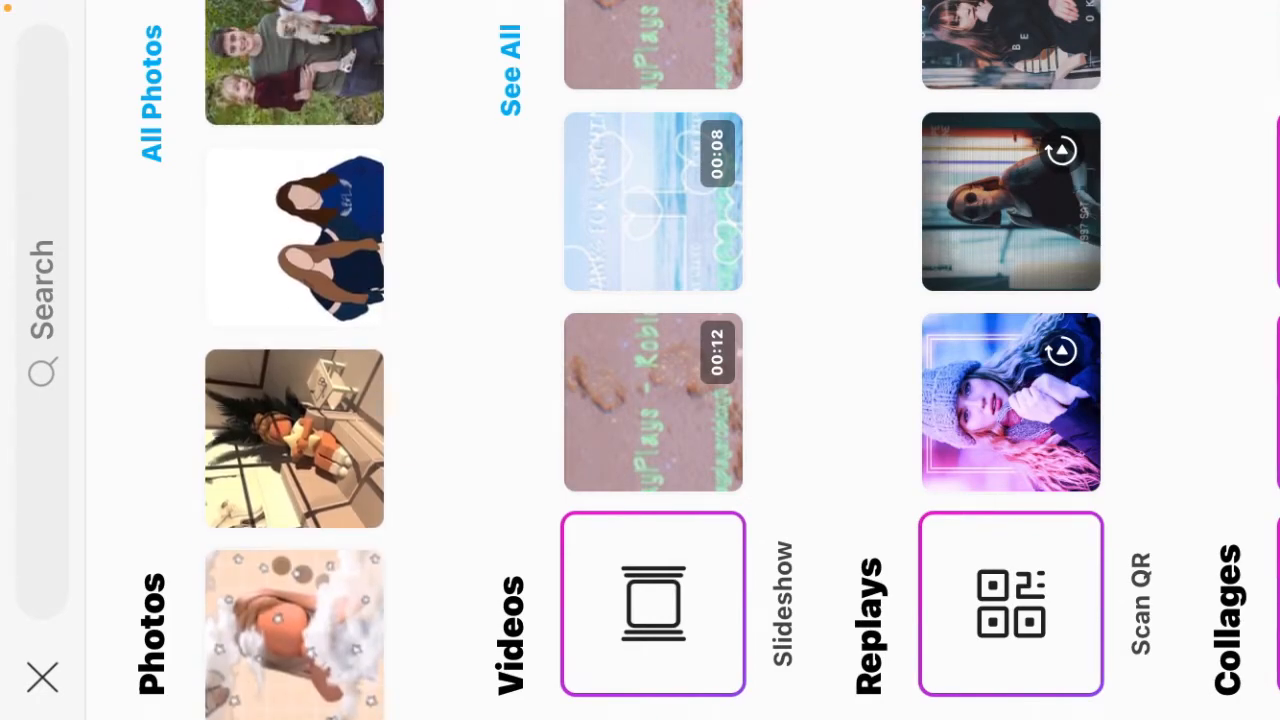
pyautogui.scroll(-3)
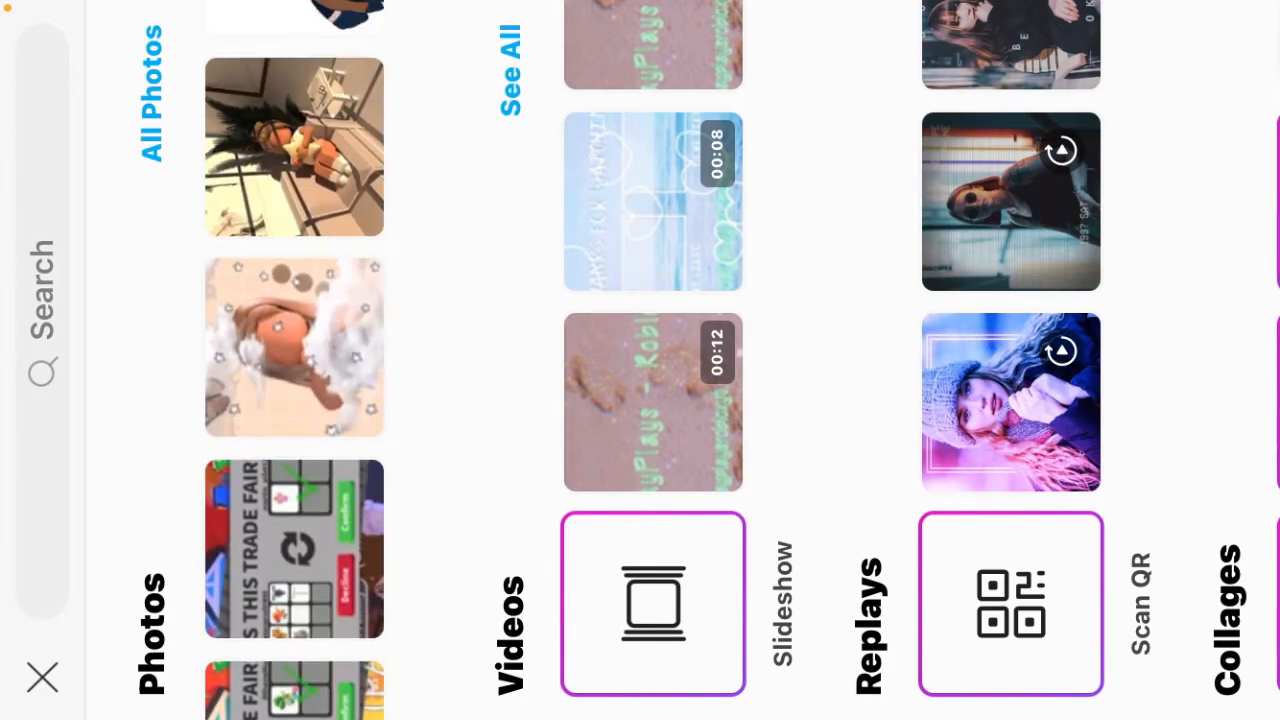
# - Pick a photo to edit and search stickers for 'roblox character'
pyautogui.click(294, 148)
pyautogui.write('roblox character')
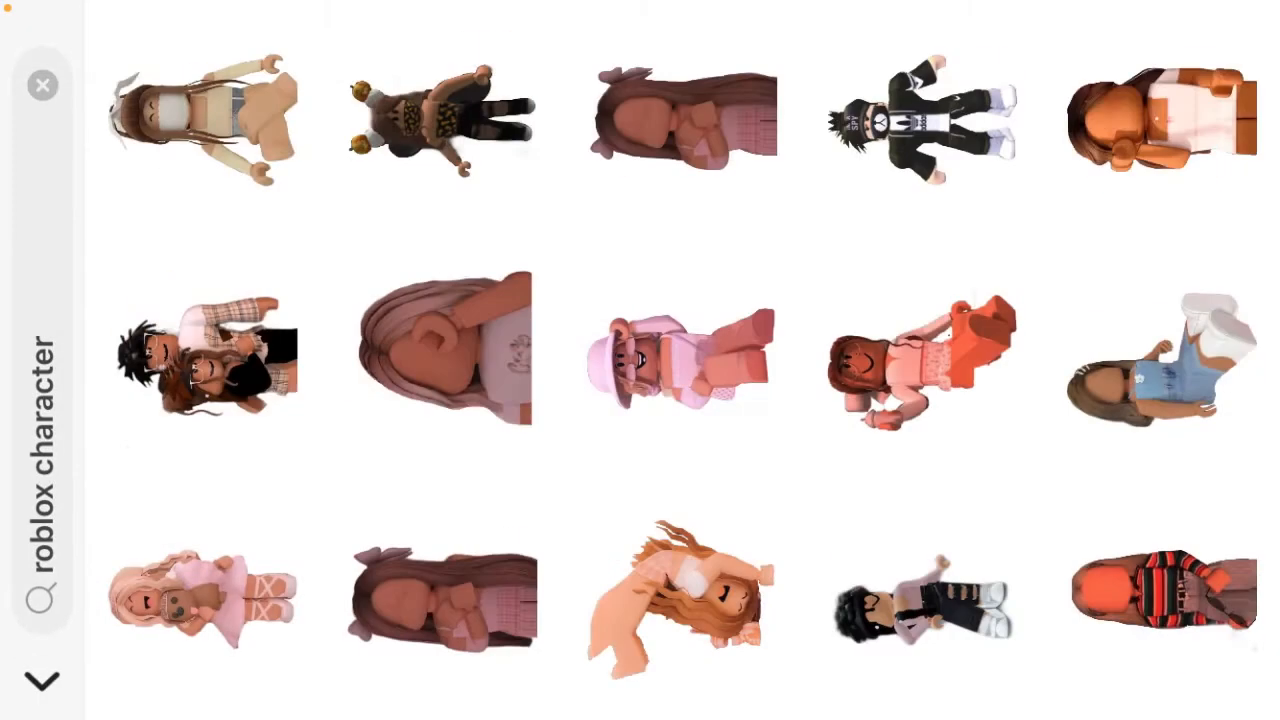
# - Browse through the roblox character sticker results before editing the query toward a shocked character
pyautogui.hscroll(3)
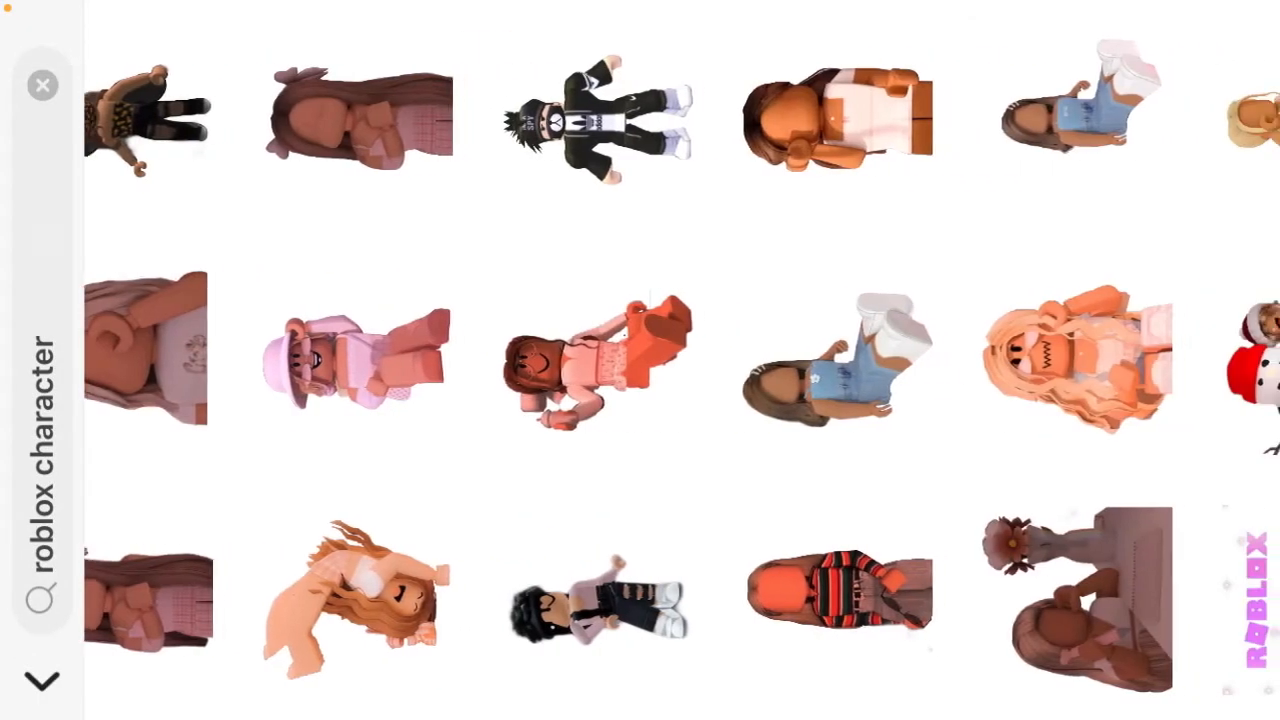
pyautogui.hscroll(3)
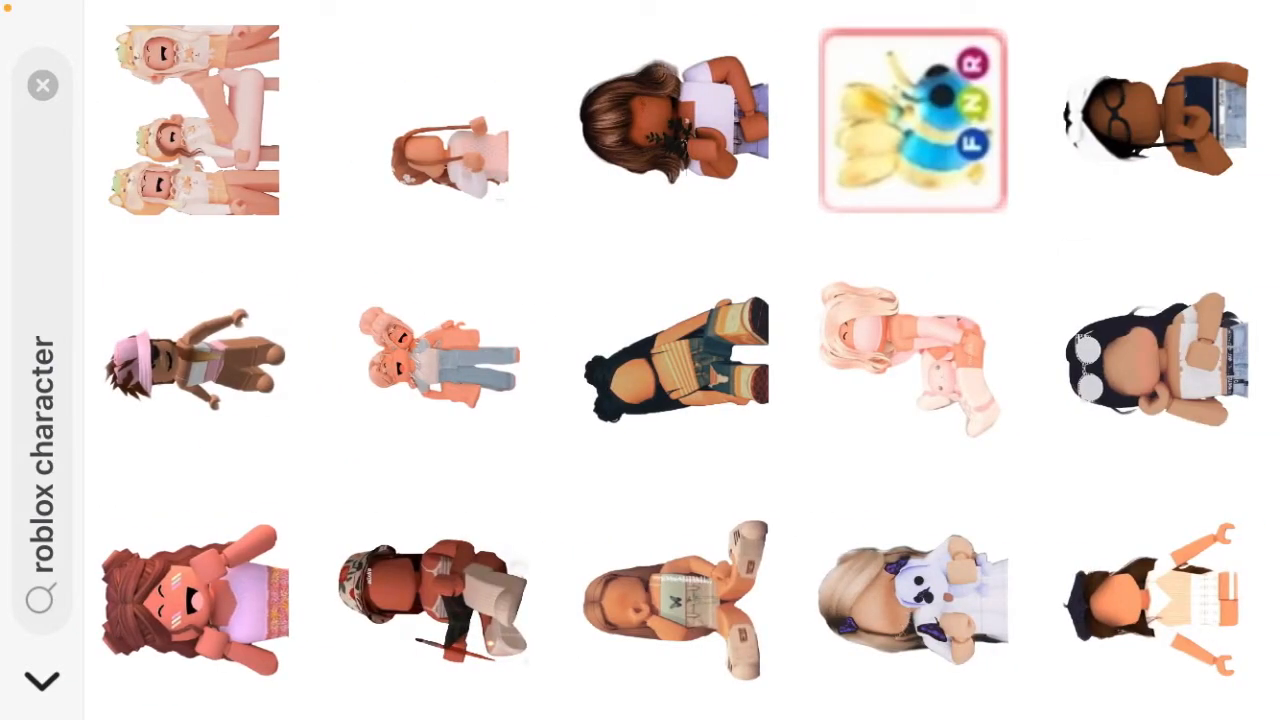
pyautogui.hscroll(3)
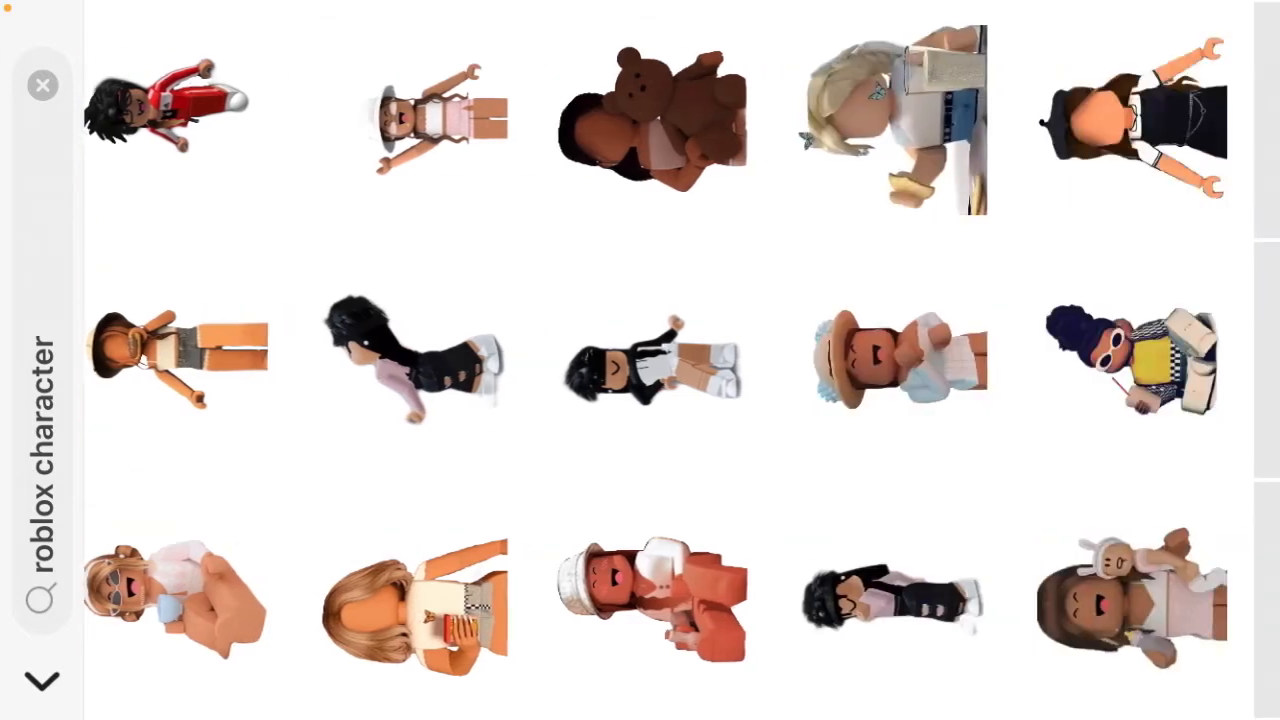
pyautogui.scroll(-3)
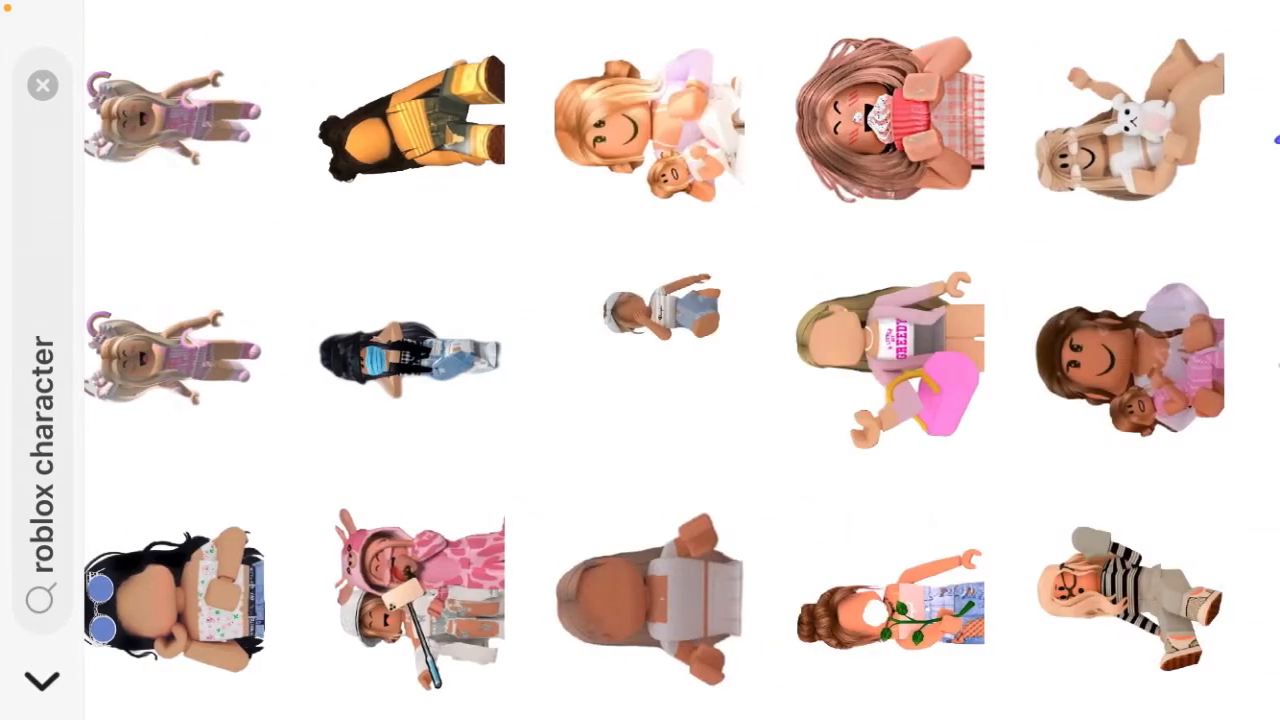
pyautogui.hscroll(3)
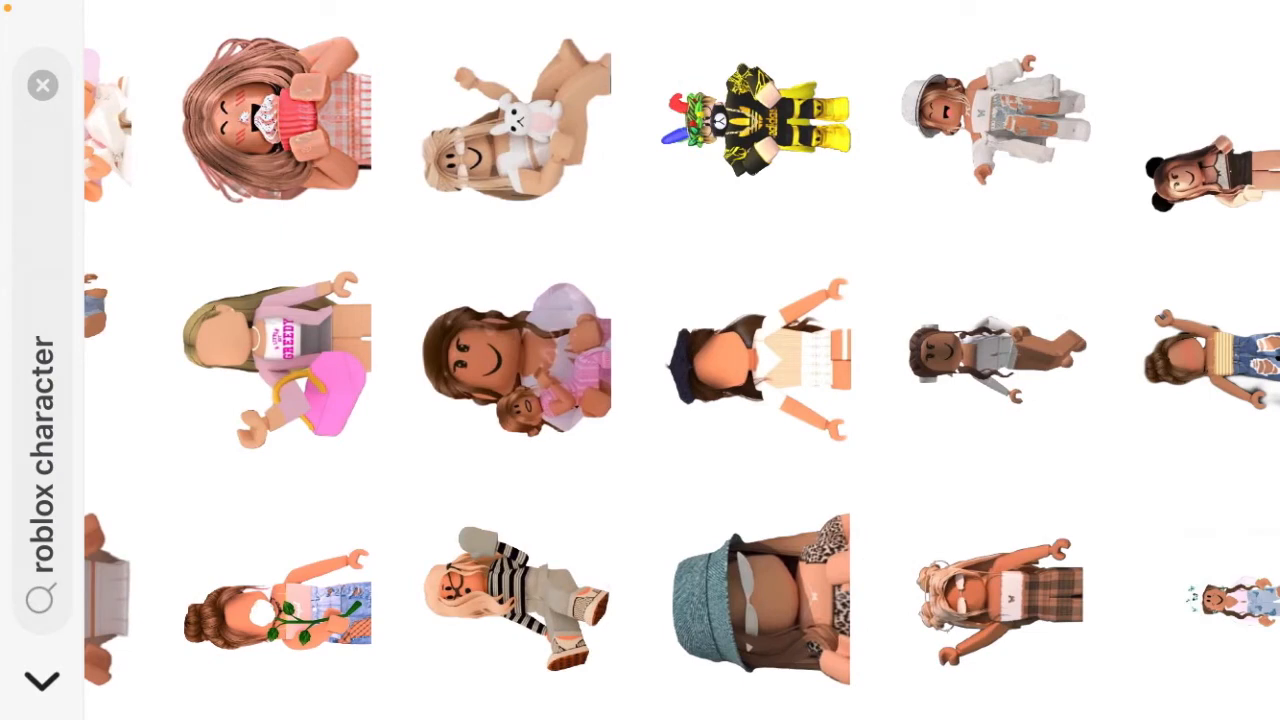
pyautogui.hscroll(3)
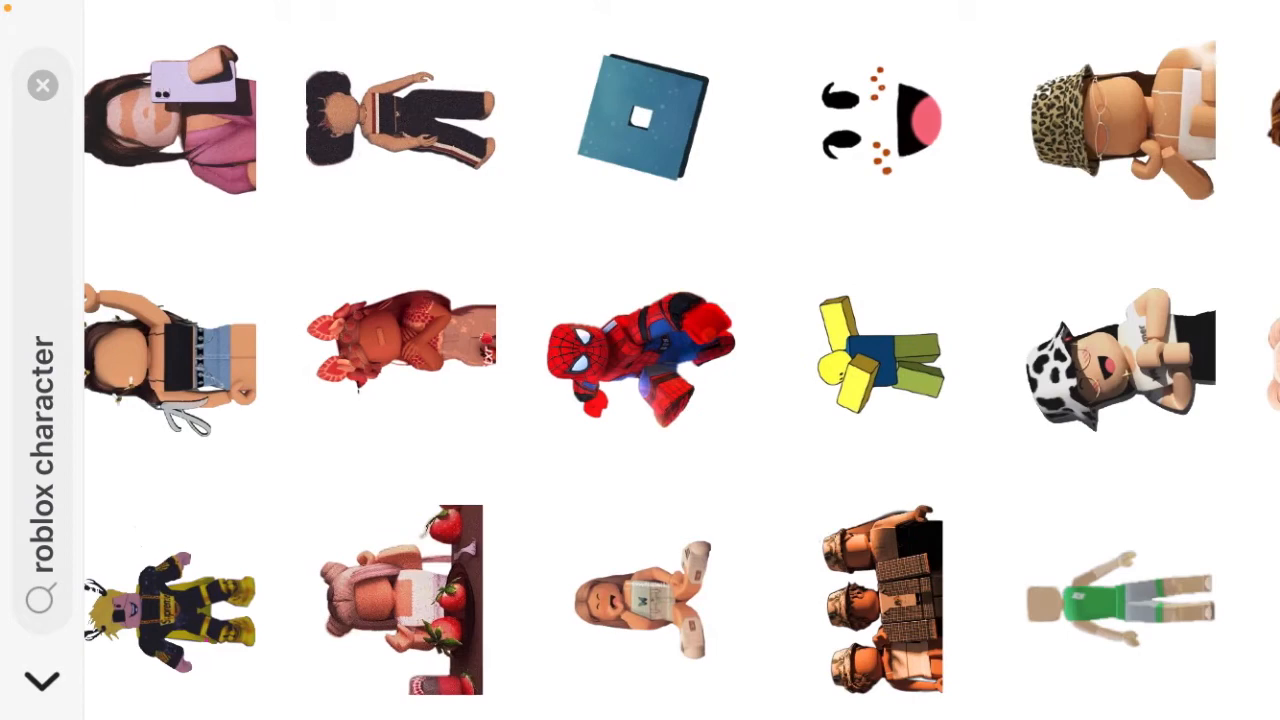
pyautogui.hscroll(3)
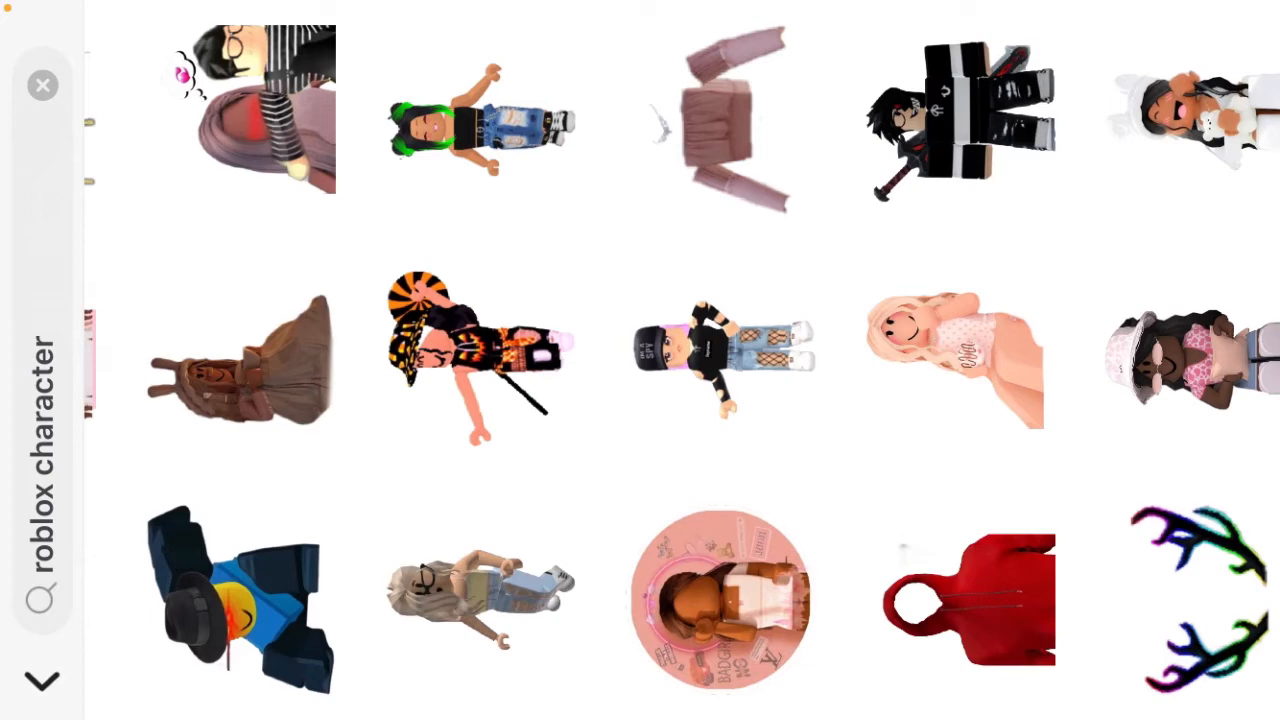
pyautogui.hscroll(3)
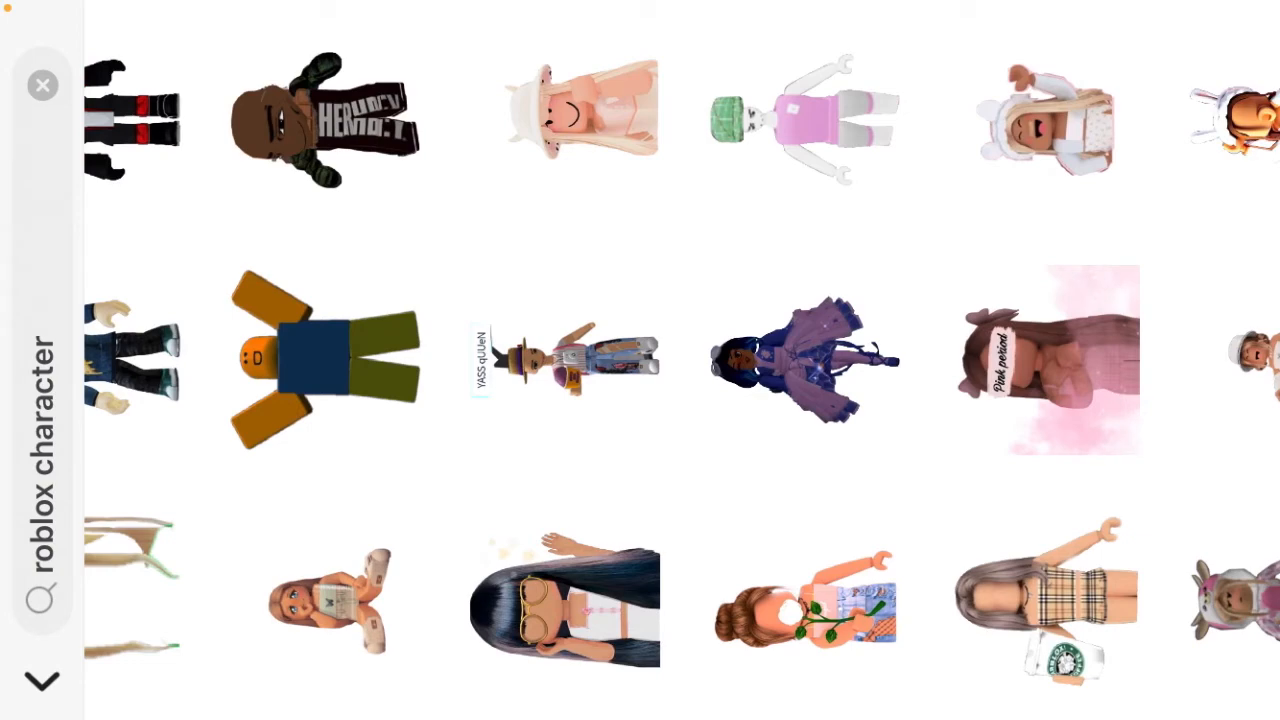
pyautogui.scroll(-3)
pyautogui.write('sgicked ')
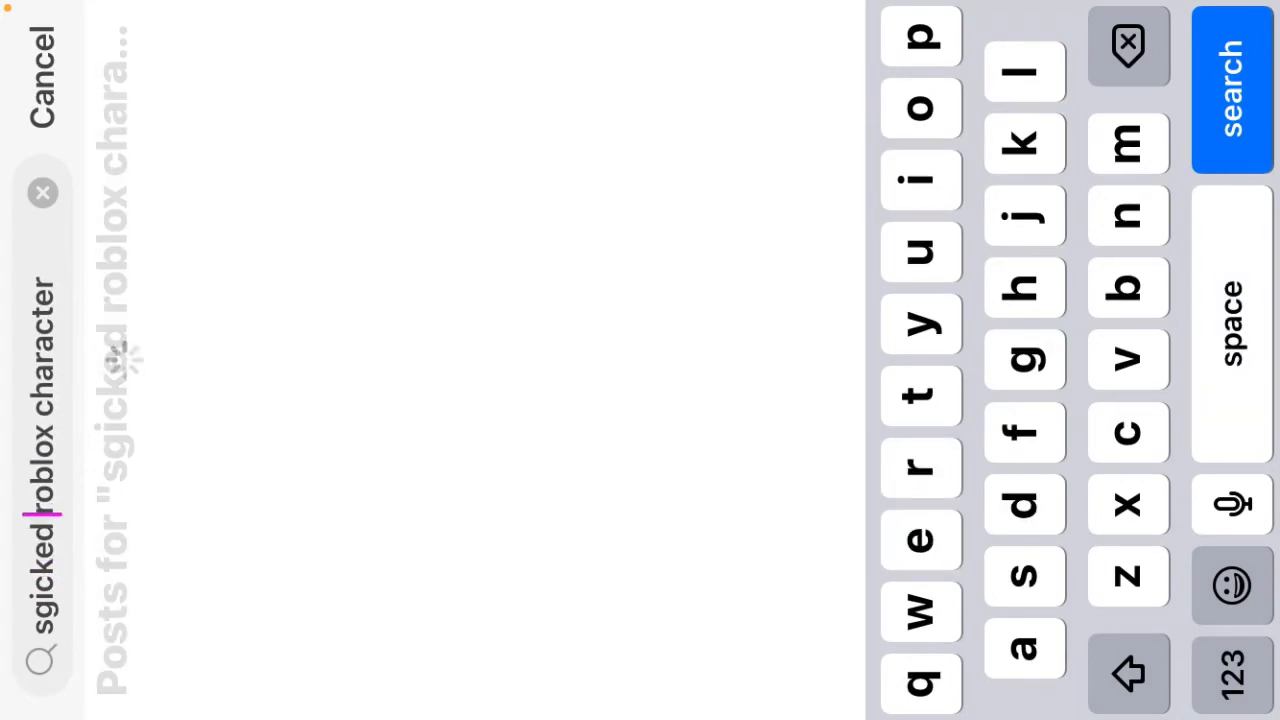
# - Clear the list of recent sticker searches and confirm the prompt
pyautogui.click(1128, 672)
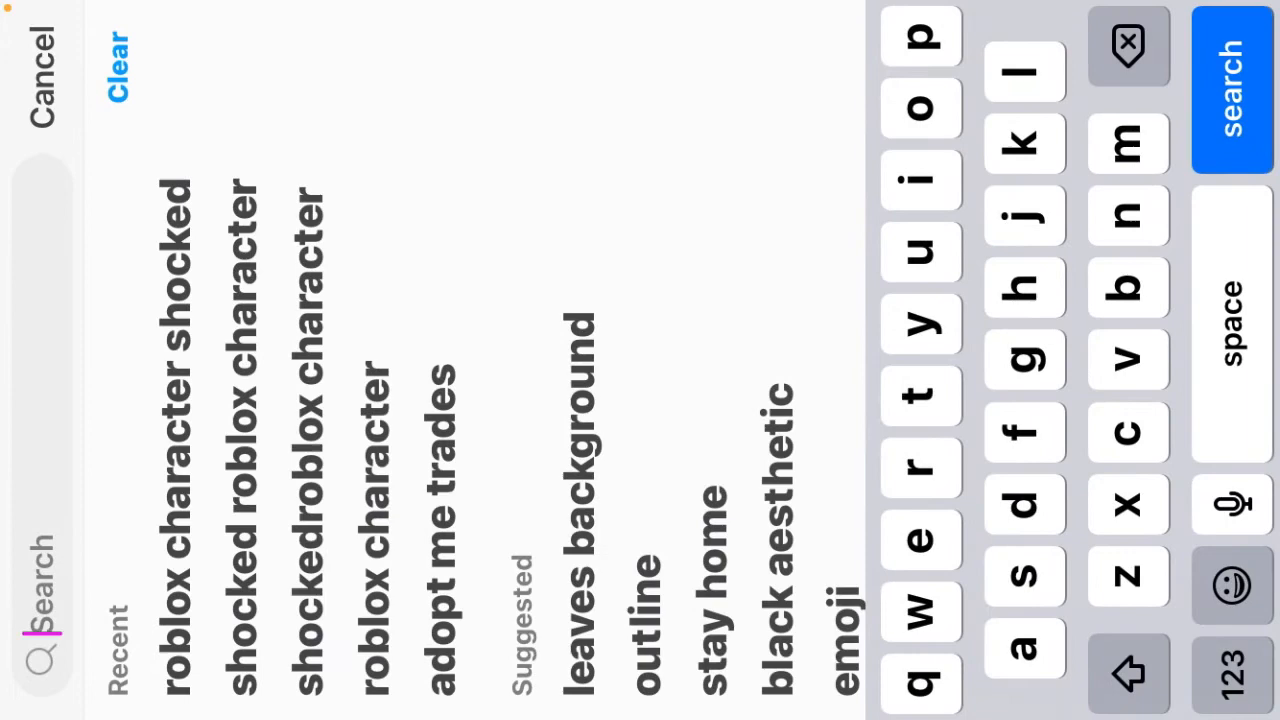
pyautogui.click(114, 62)
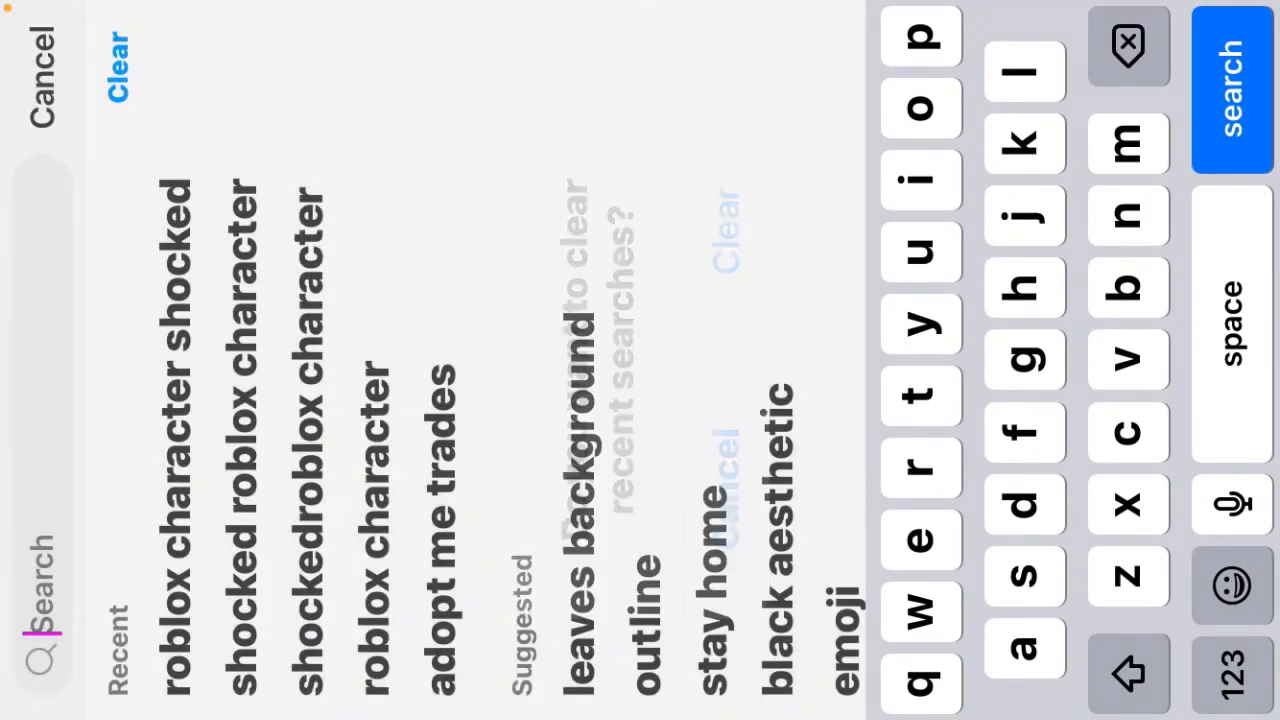
pyautogui.click(116, 60)
pyautogui.write('omg')
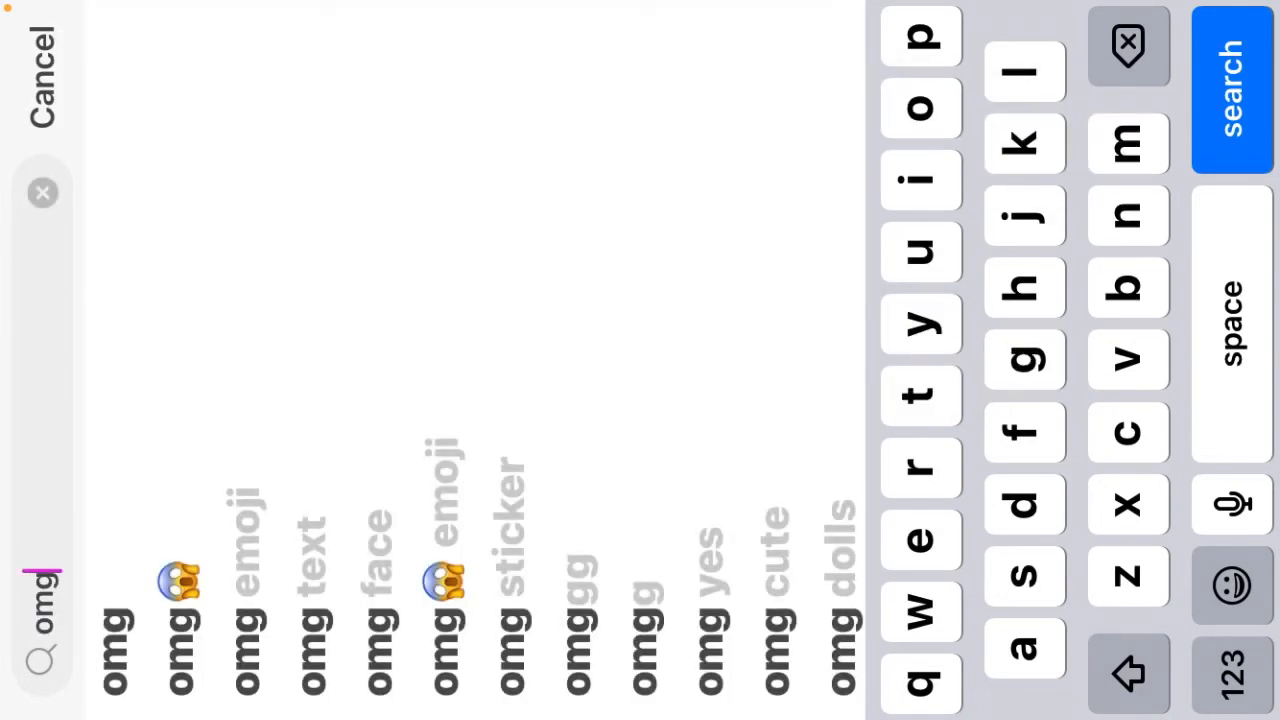
# - Search stickers for 'omg' via the omg roblox suggestion
pyautogui.click(918, 108)
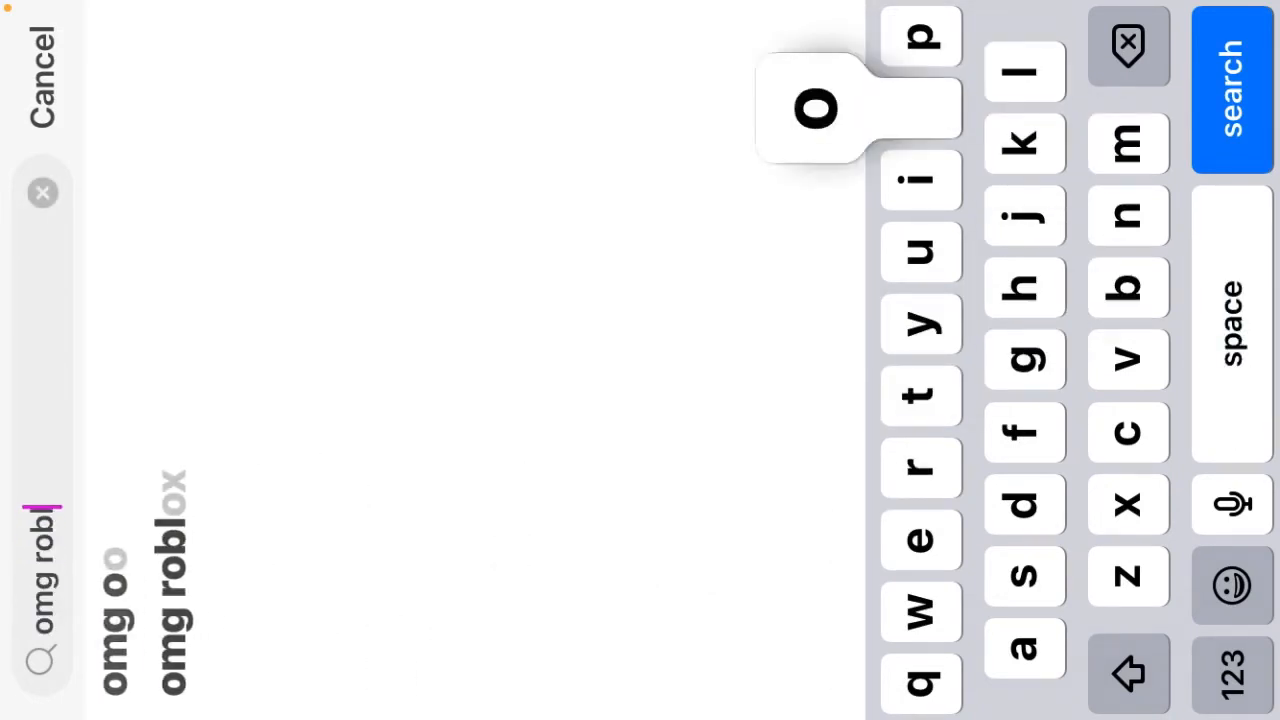
pyautogui.click(920, 108)
pyautogui.write('ox character')
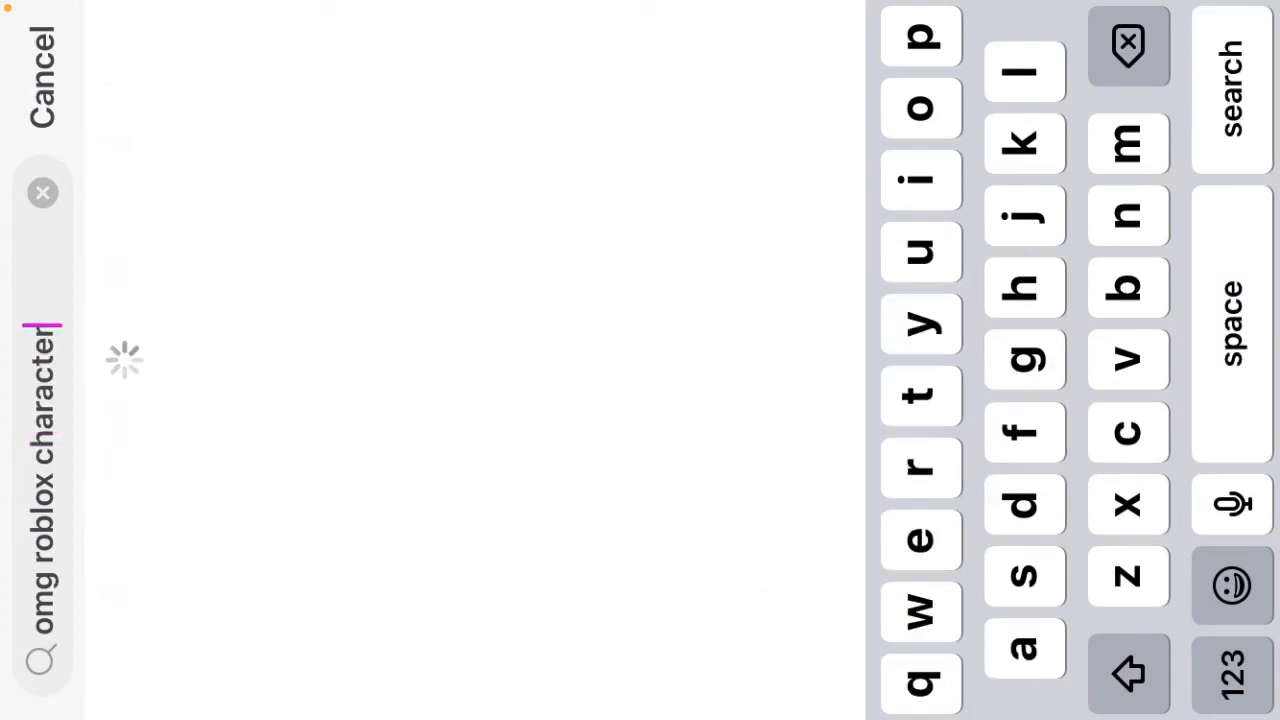
pyautogui.click(1230, 90)
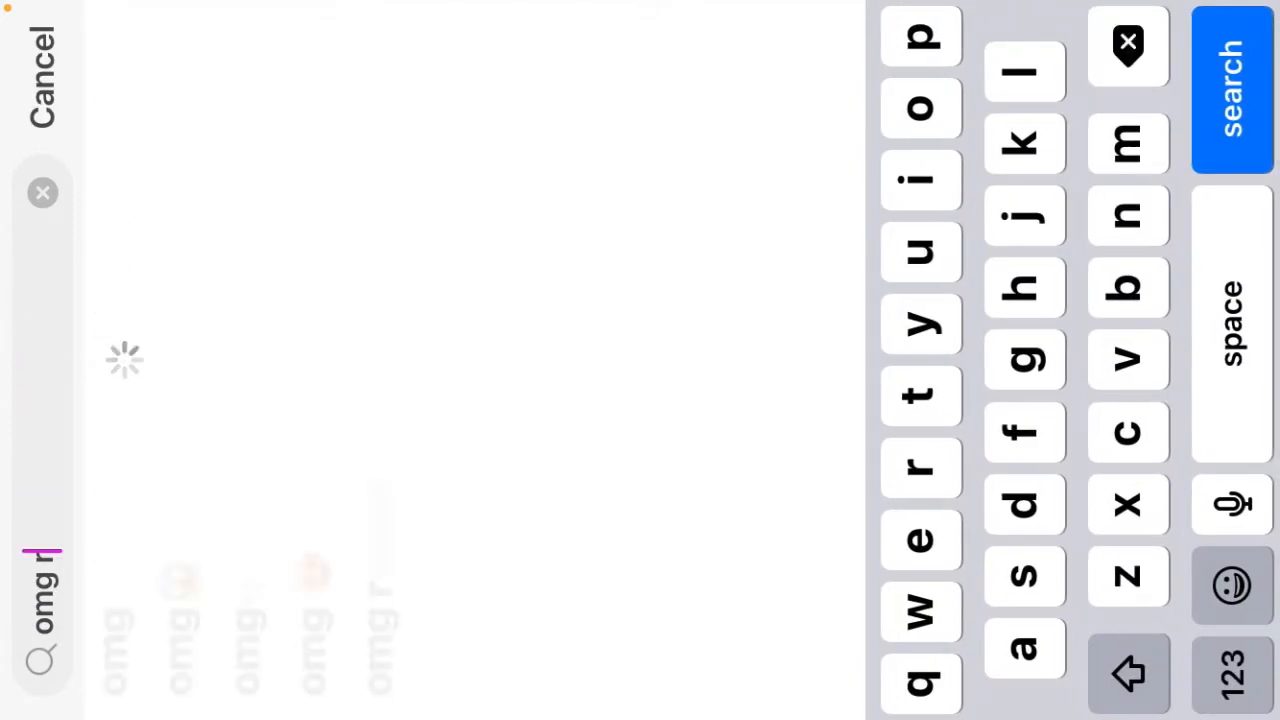
pyautogui.click(1232, 90)
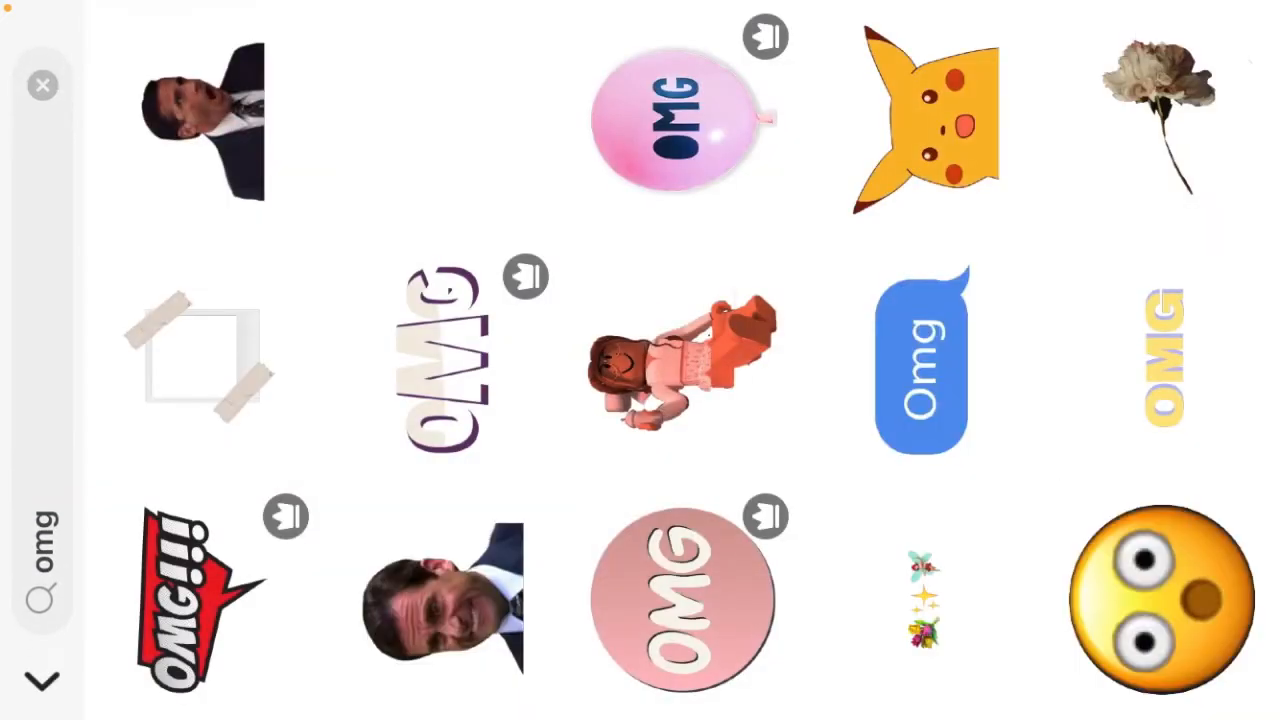
# - Browse the omg results and add the pink Roblox characters sticker to the thumbnail
pyautogui.scroll(-3)
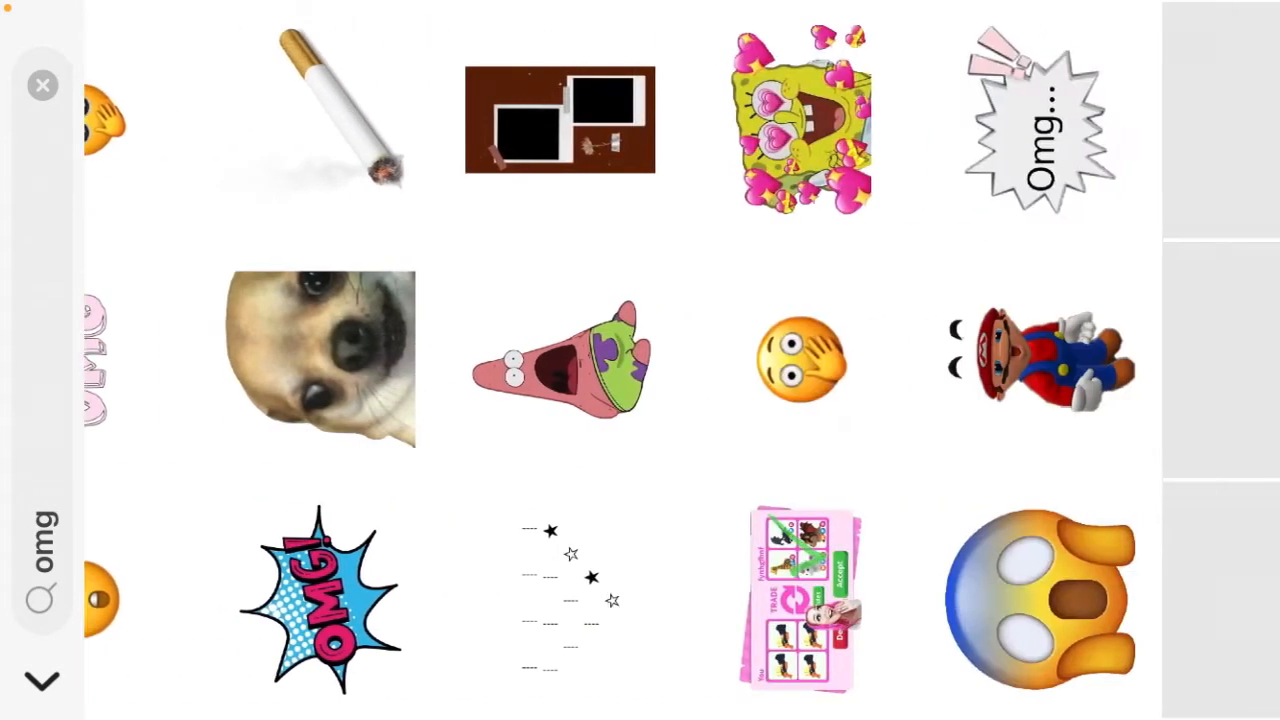
pyautogui.scroll(-3)
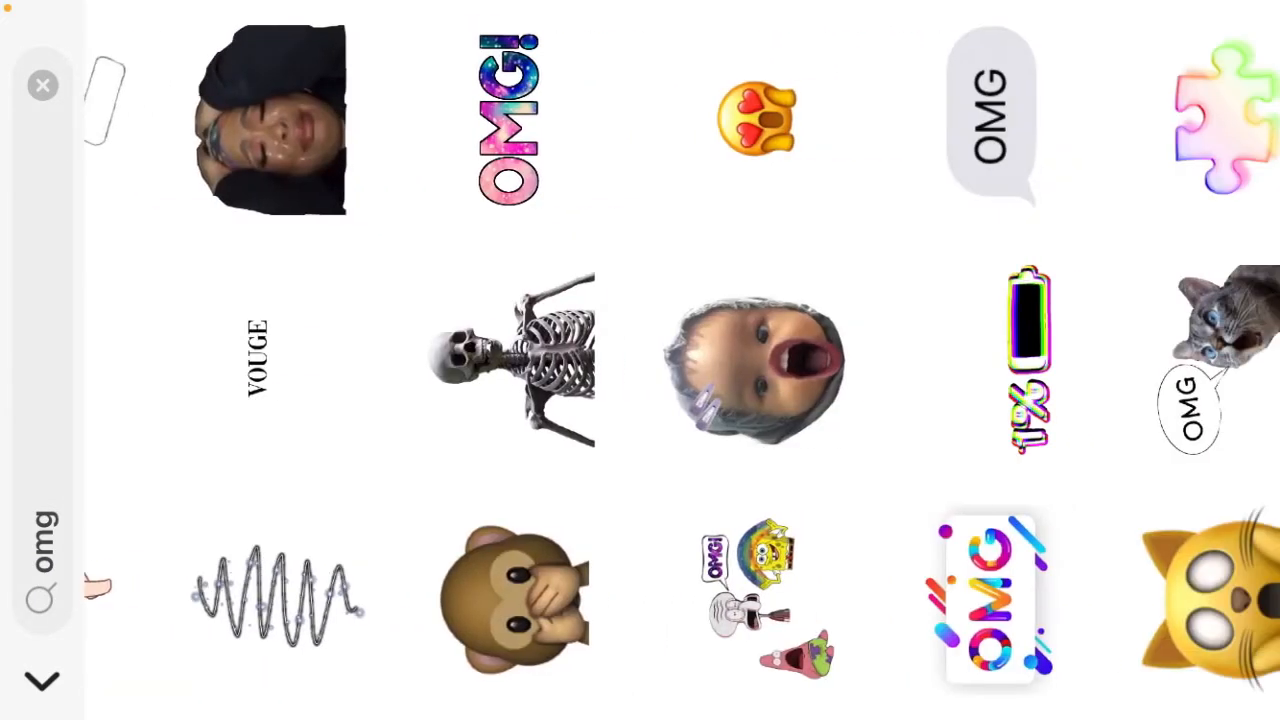
pyautogui.scroll(-3)
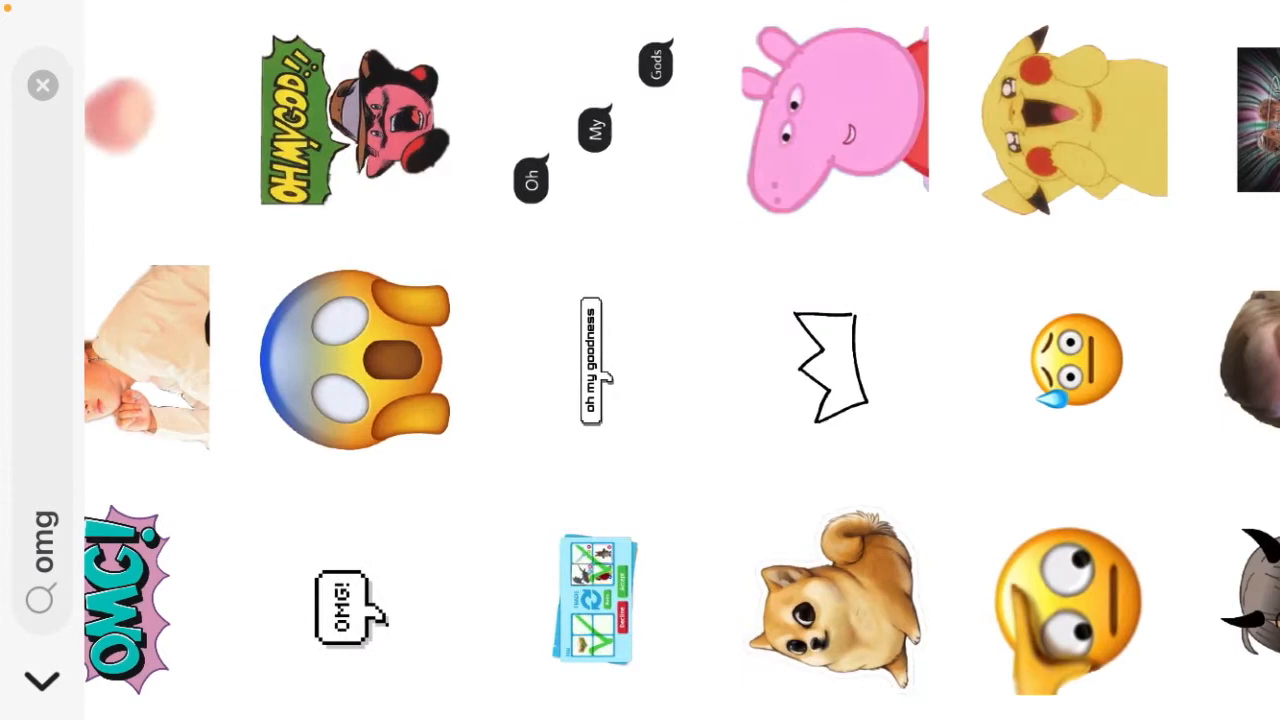
pyautogui.scroll(-3)
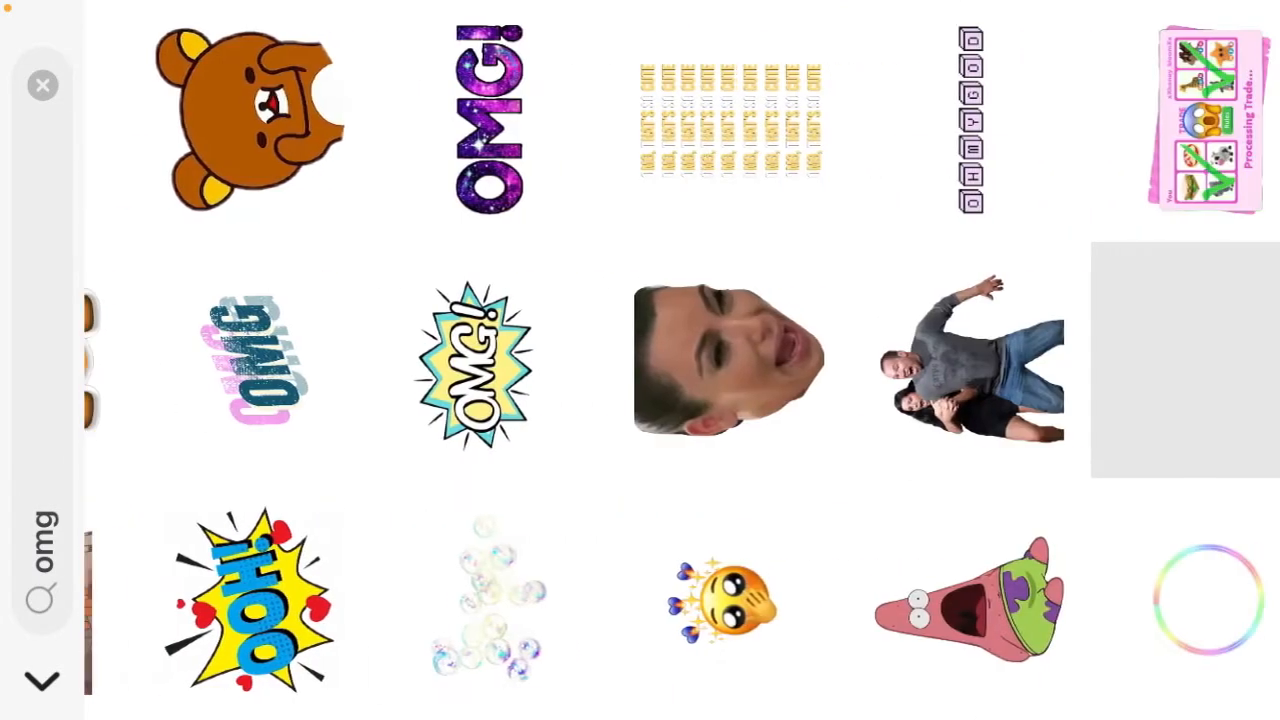
pyautogui.hscroll(3)
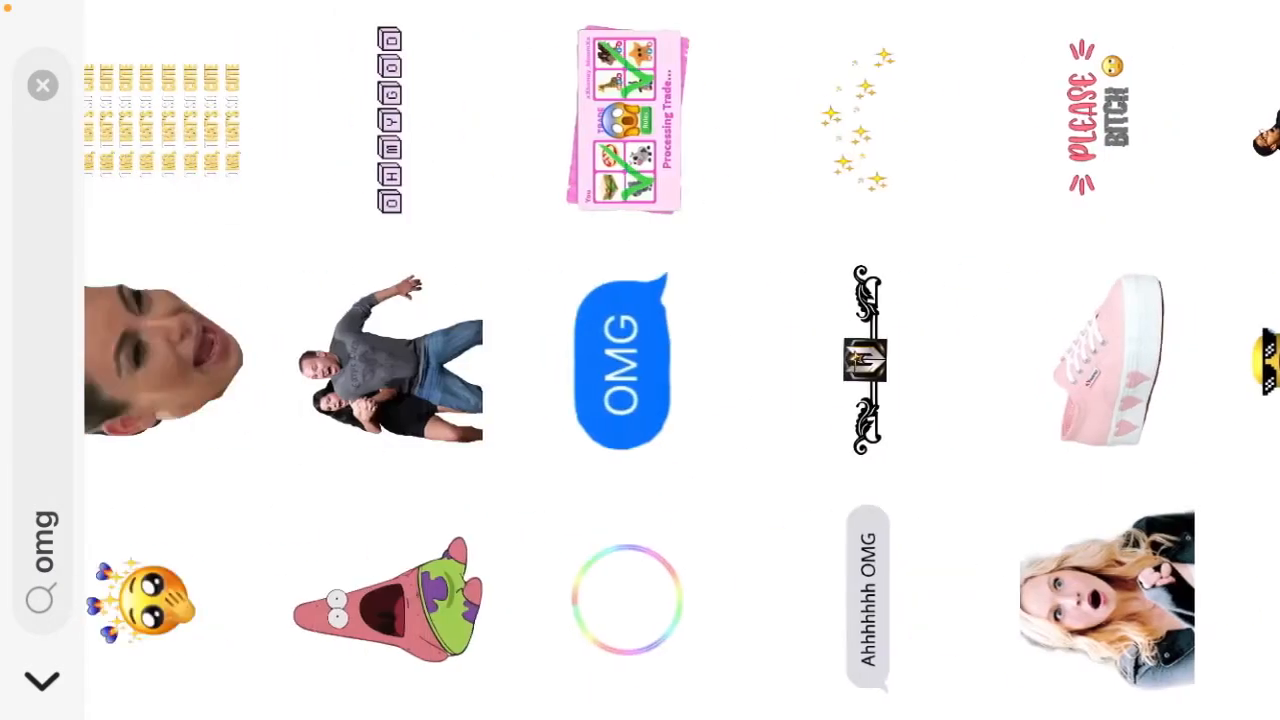
pyautogui.click(624, 120)
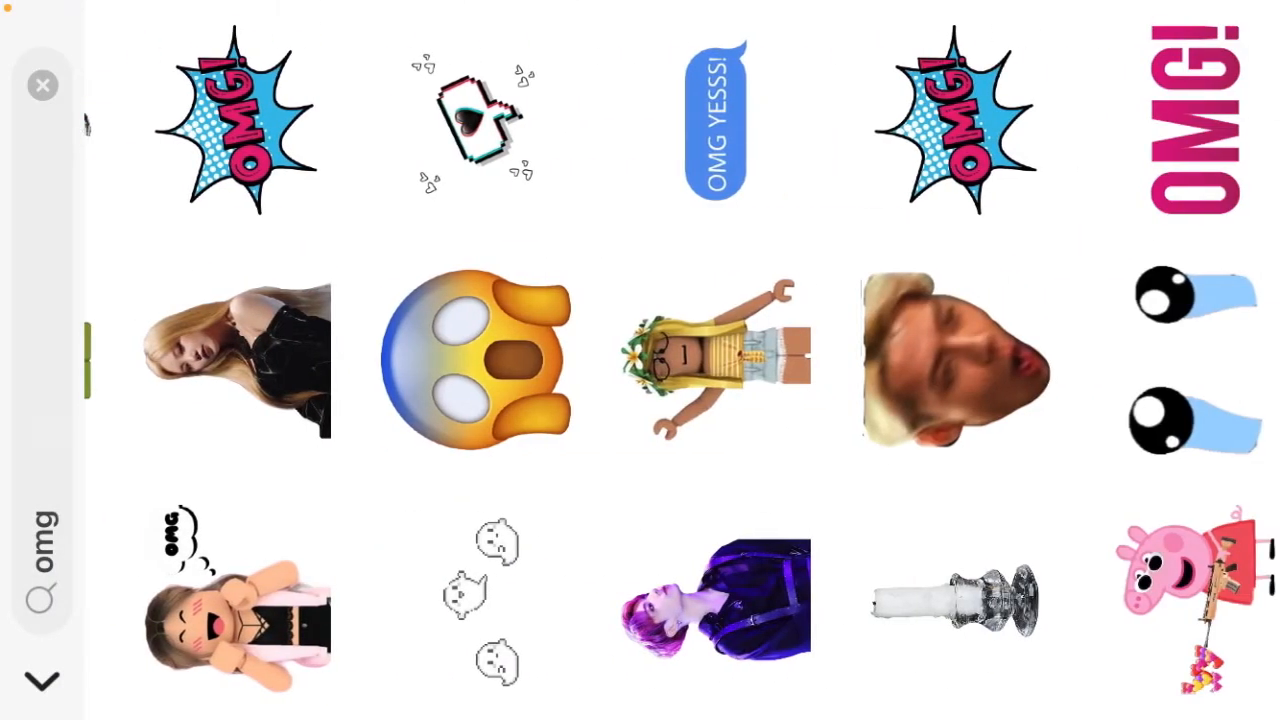
pyautogui.scroll(-3)
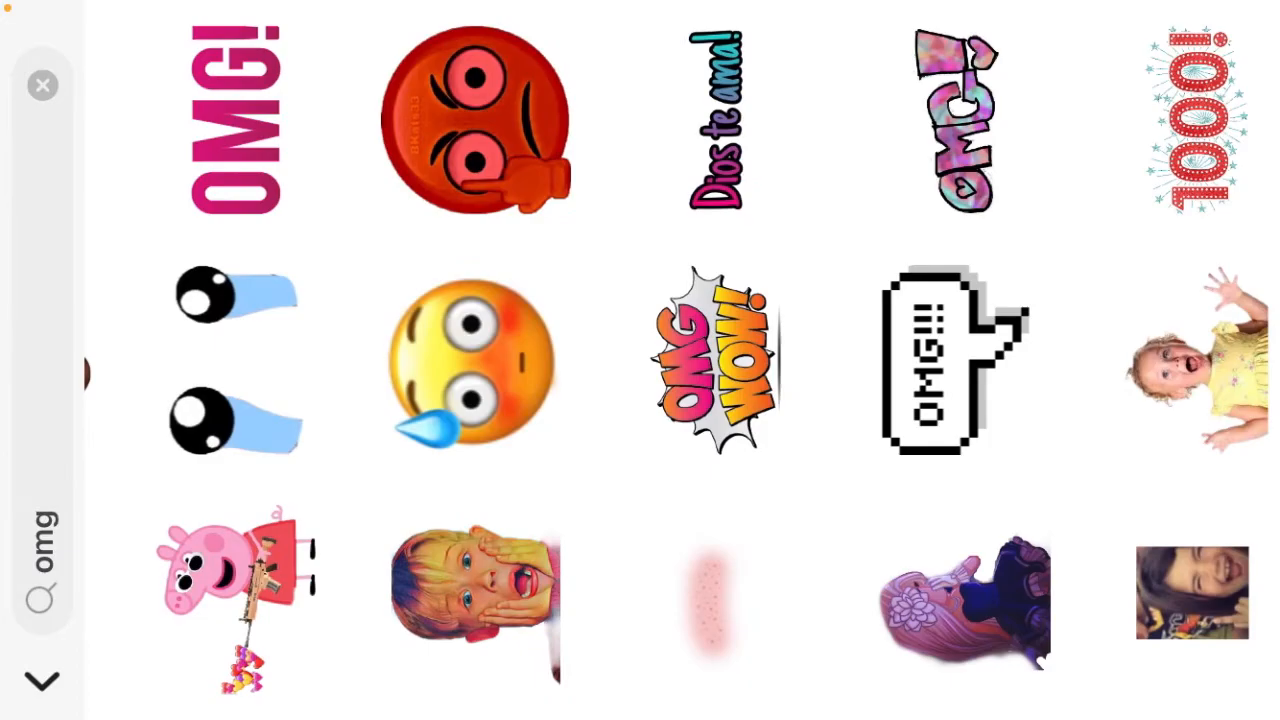
pyautogui.hscroll(3)
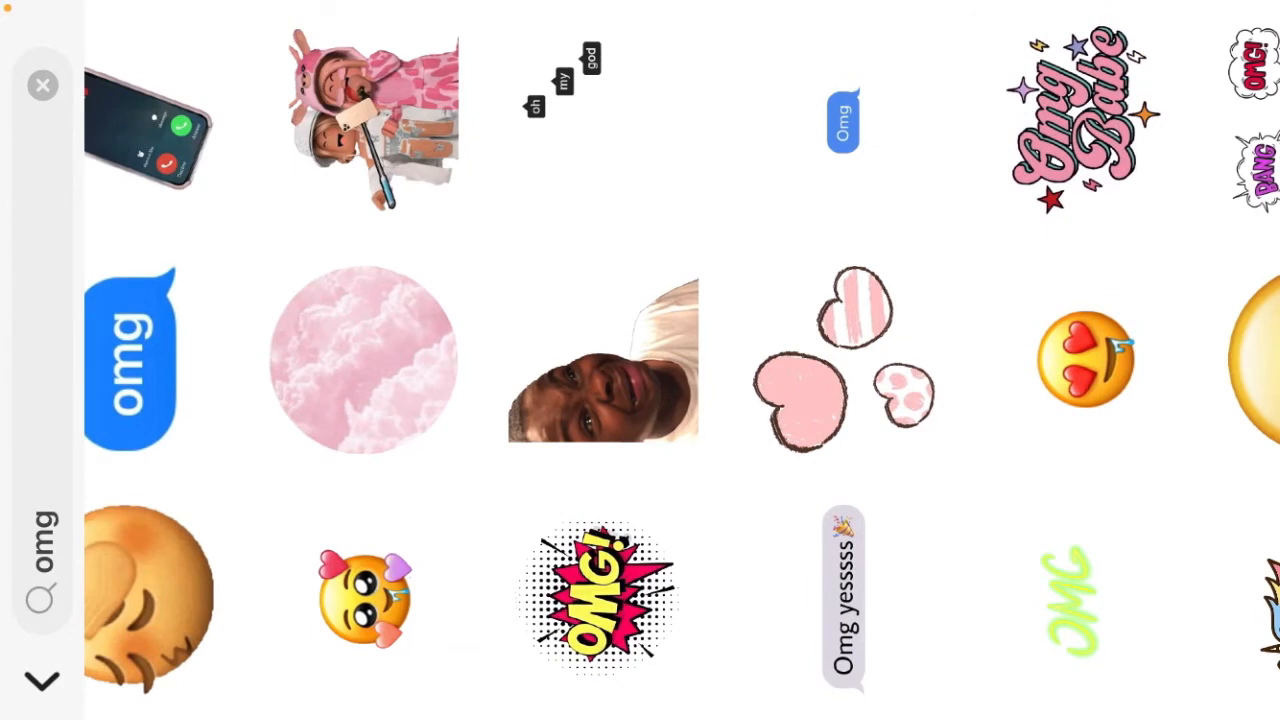
pyautogui.click(604, 360)
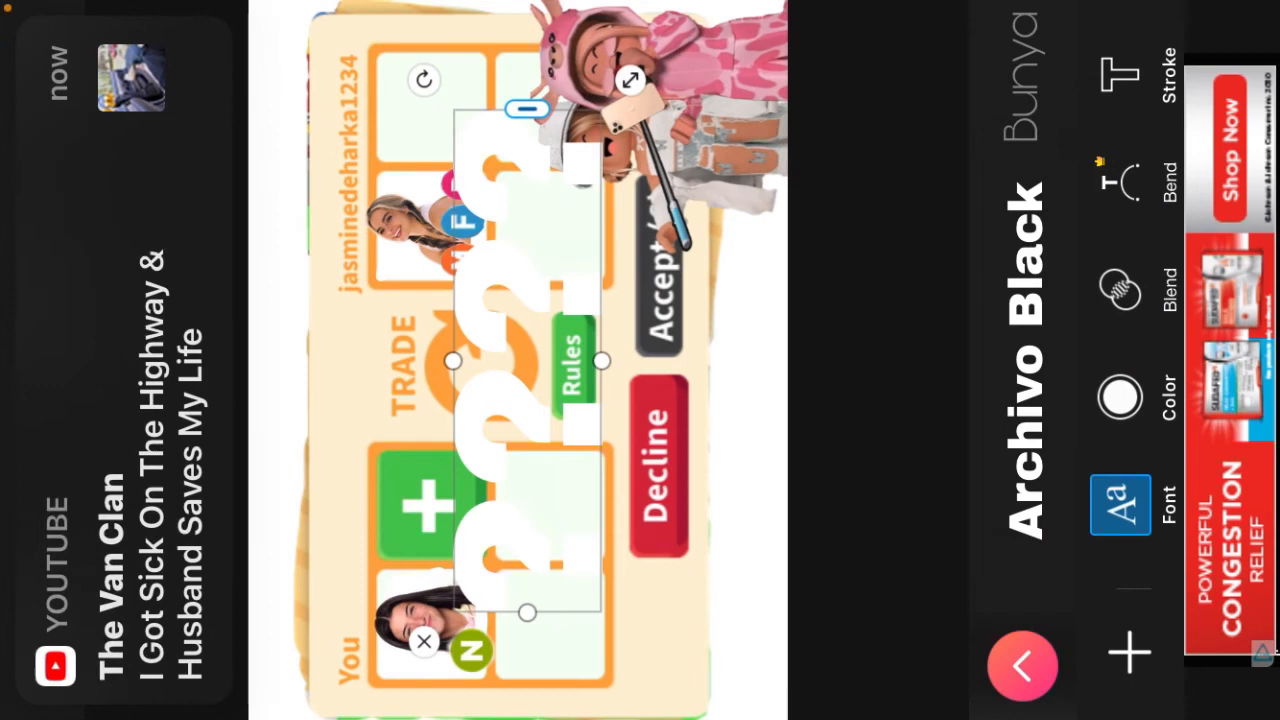
# - Bring up colour choices for the white '????' Archivo Black text layer
pyautogui.click(1120, 396)
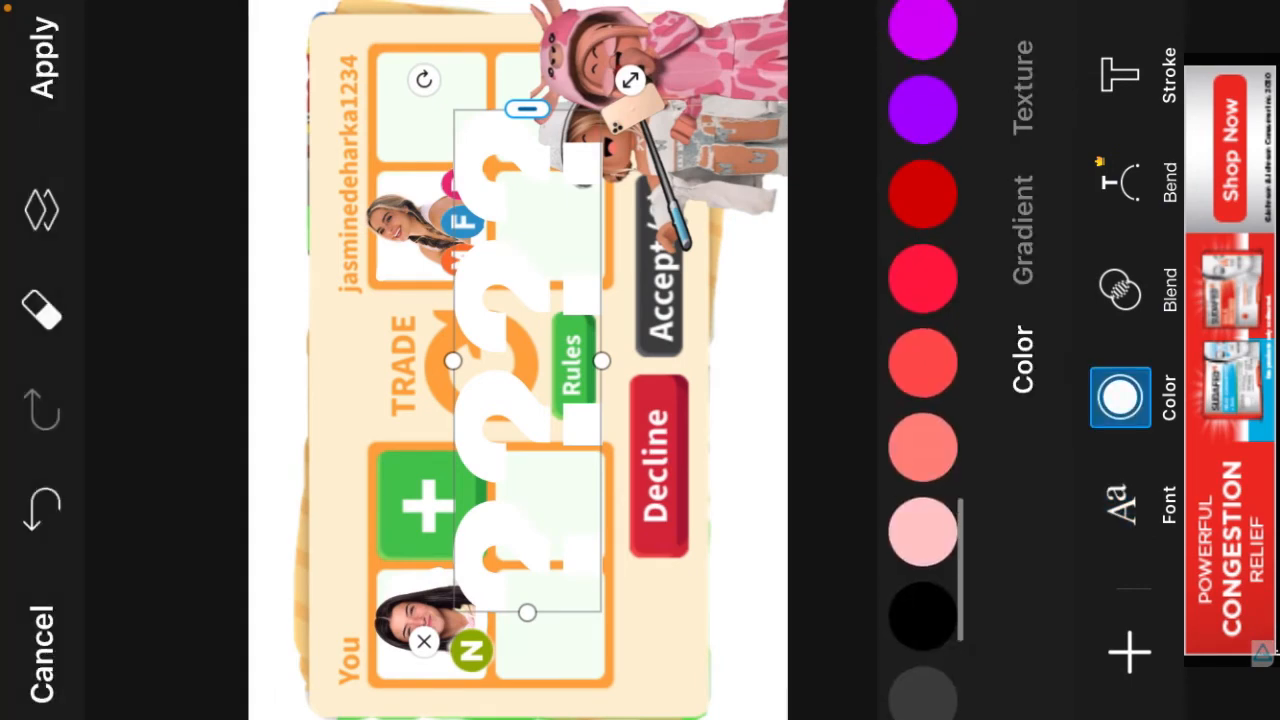
# - Colour the question marks light green with the custom picker and move them lower on the card
pyautogui.click(1120, 396)
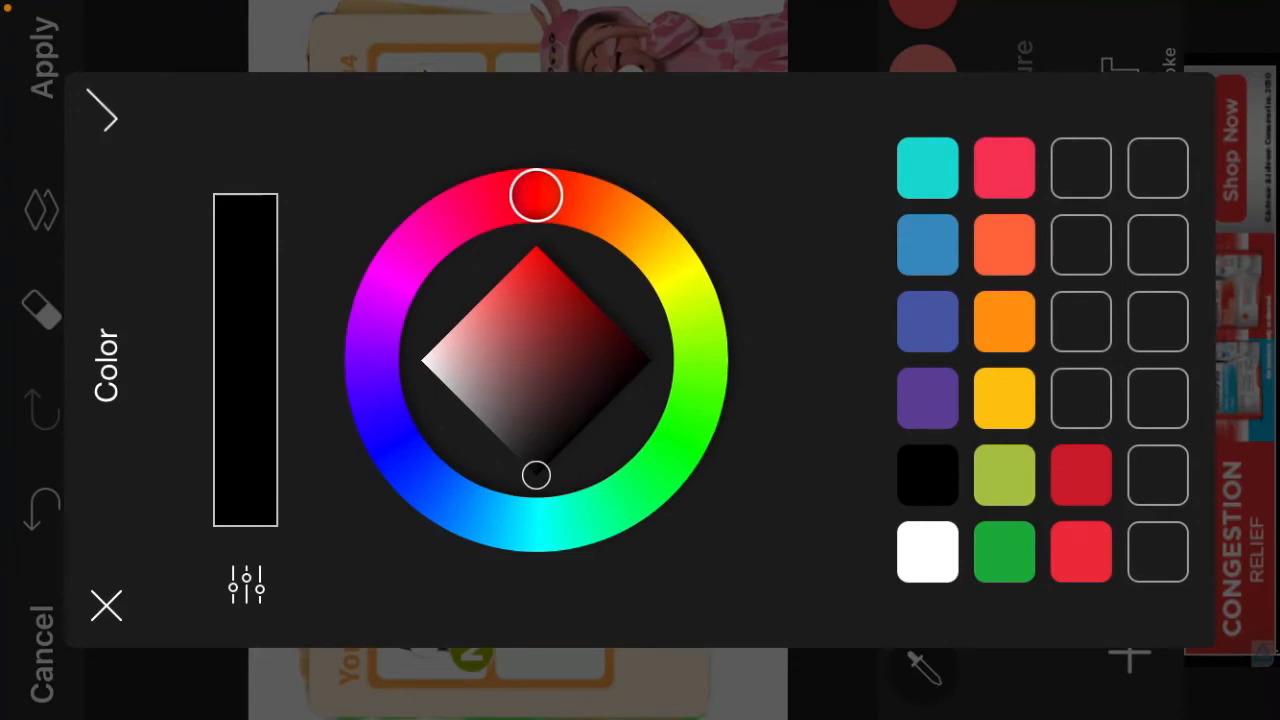
pyautogui.moveTo(536, 196); pyautogui.dragTo(590, 204)
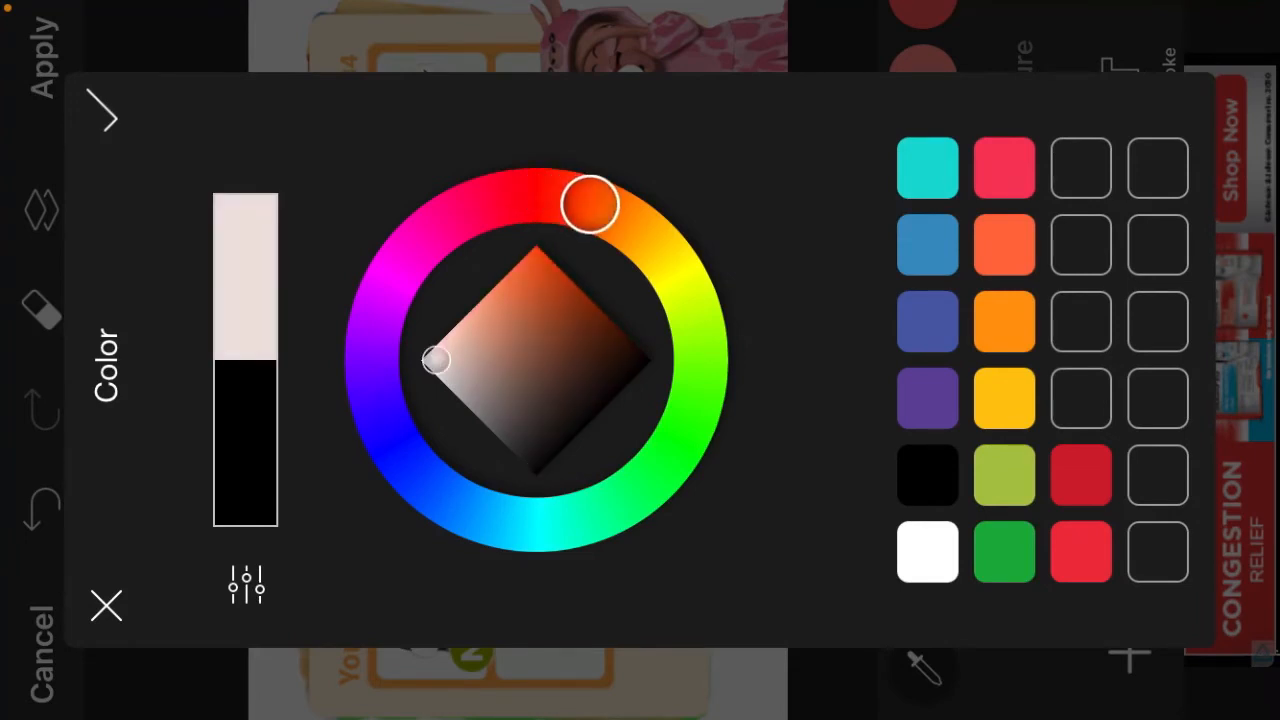
pyautogui.moveTo(590, 204); pyautogui.dragTo(684, 430)
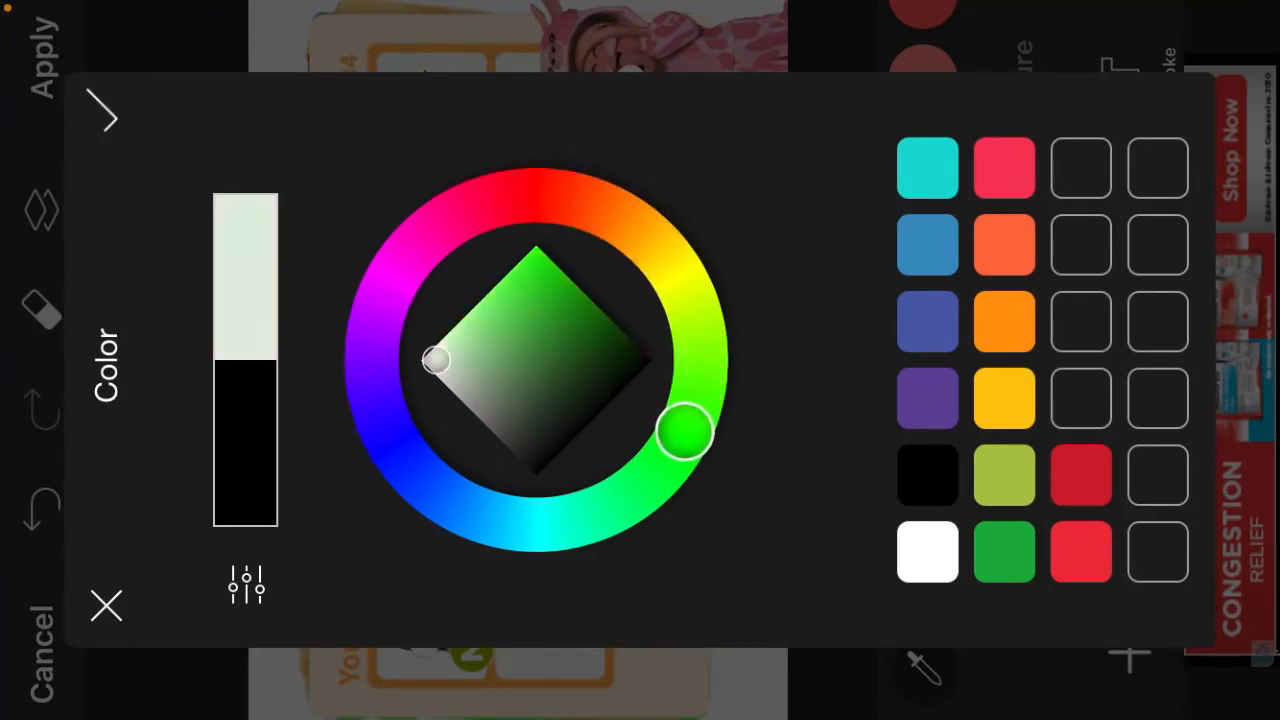
pyautogui.moveTo(684, 430); pyautogui.dragTo(676, 456)
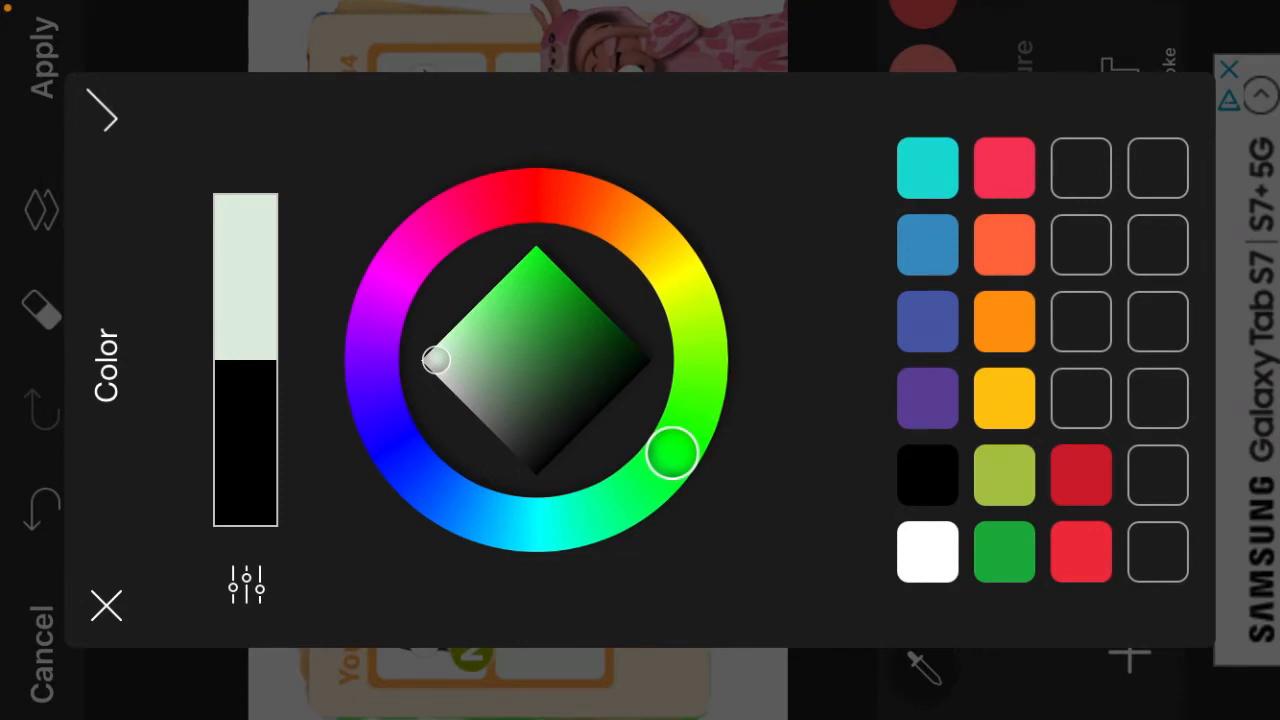
pyautogui.moveTo(436, 362); pyautogui.dragTo(476, 336)
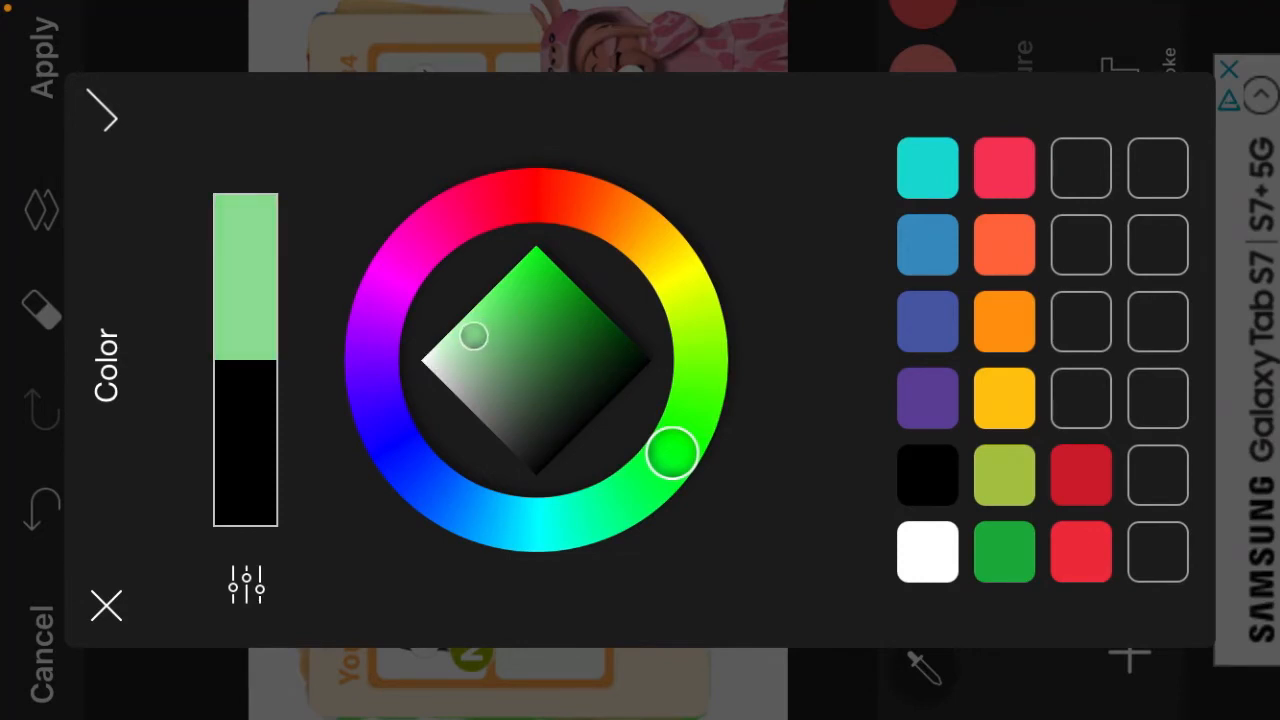
pyautogui.click(108, 606)
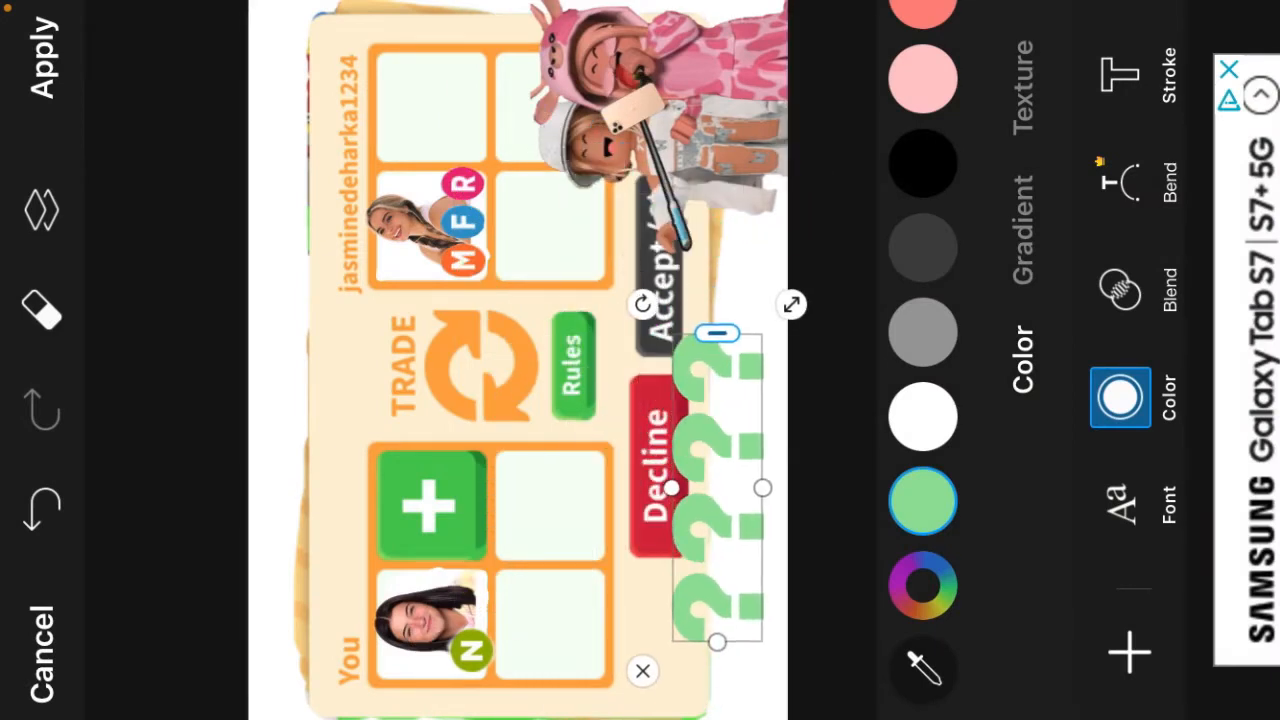
pyautogui.moveTo(720, 490); pyautogui.dragTo(728, 504)
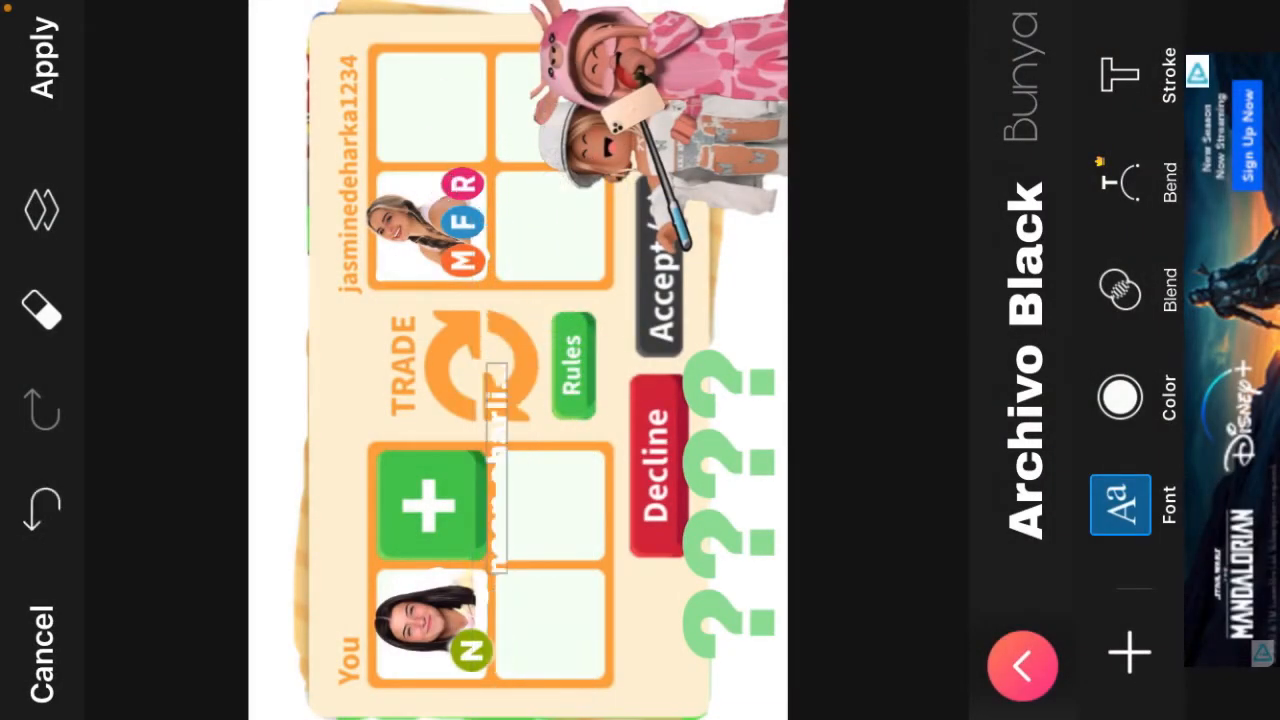
# - Select the newly added white name label on the trade card
pyautogui.click(490, 400)
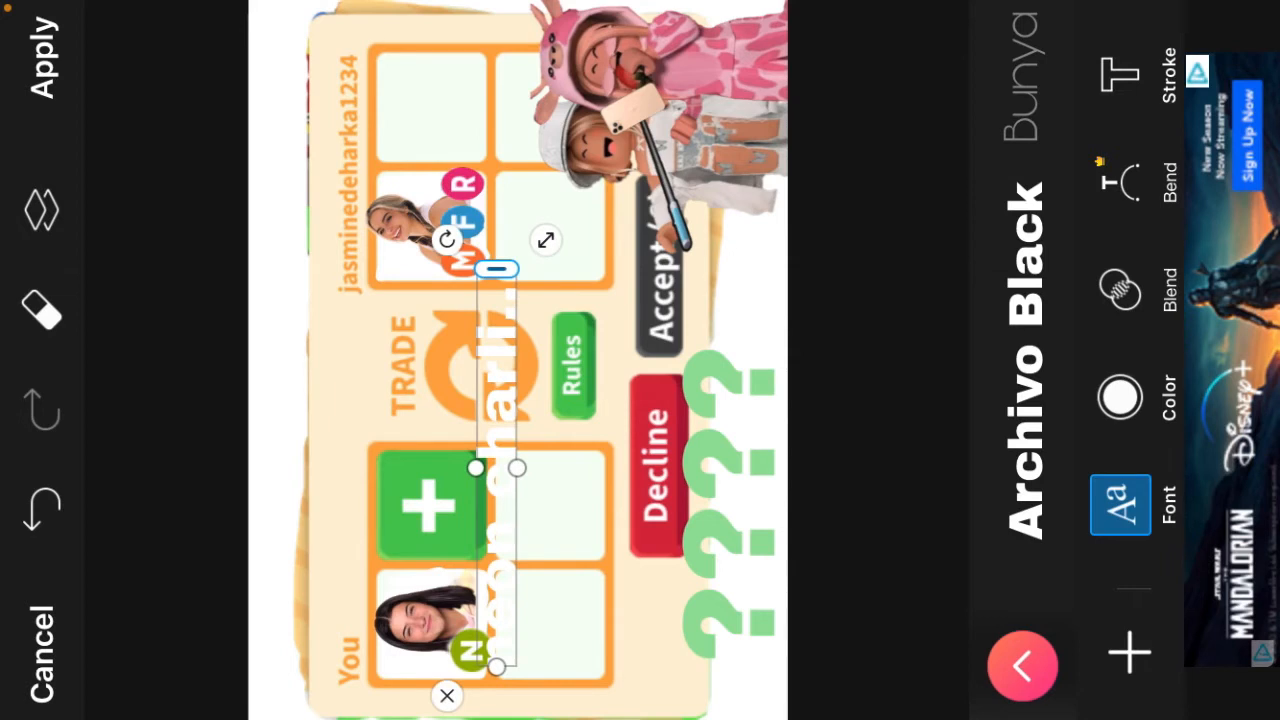
# - Place the first name label beside You and colour it black
pyautogui.moveTo(498, 468); pyautogui.dragTo(340, 512)
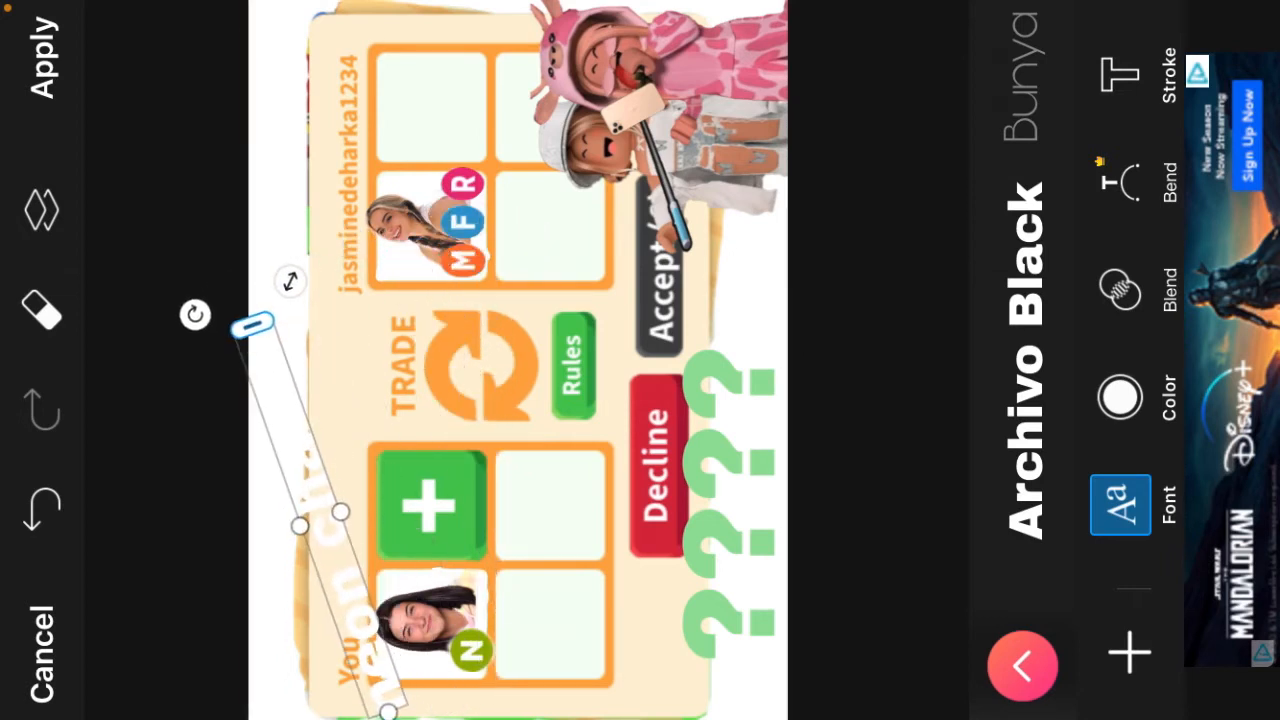
pyautogui.click(1120, 396)
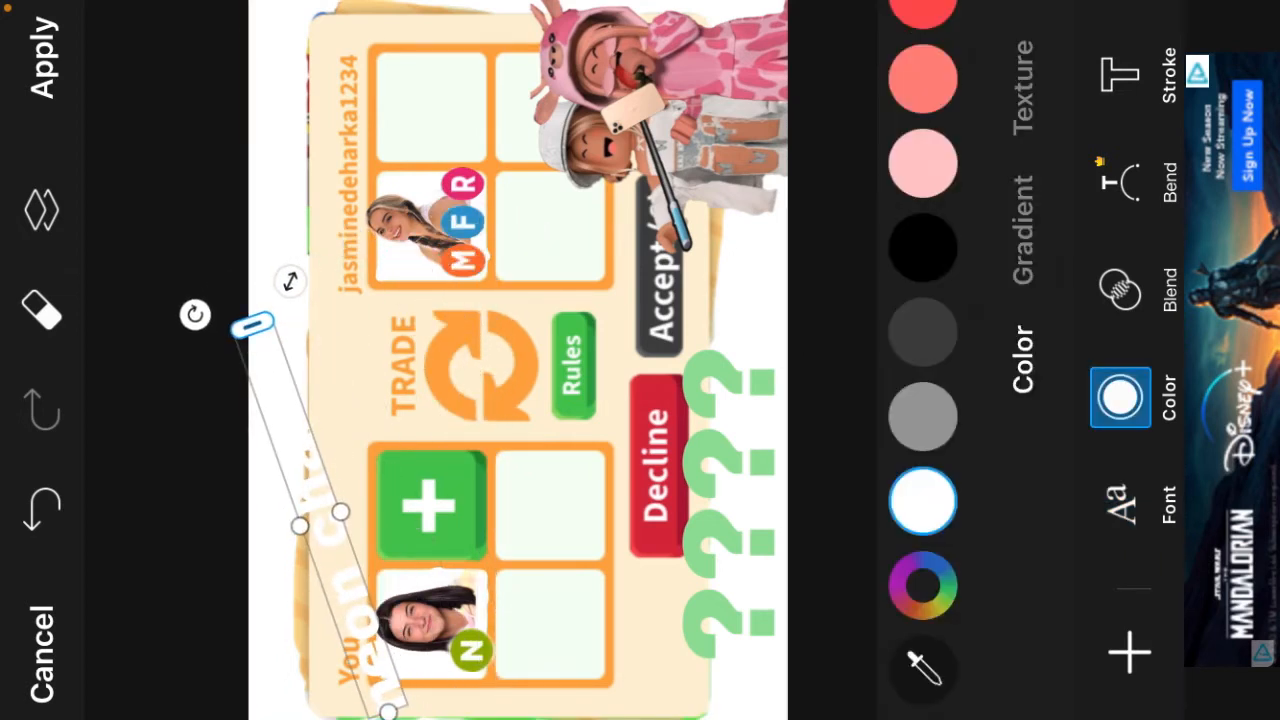
pyautogui.click(920, 248)
pyautogui.write('mega a')
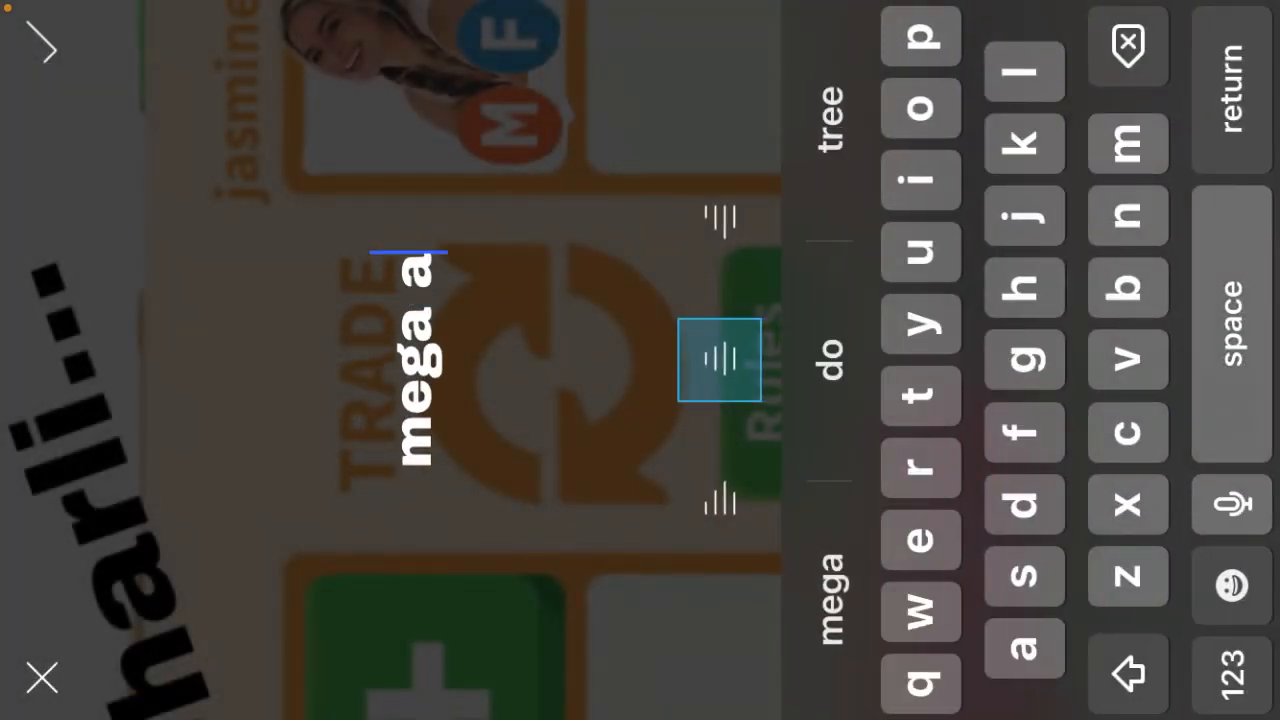
# - Edit the second label to read 'mega addison....' and begin styling it to match
pyautogui.write('ddidon')
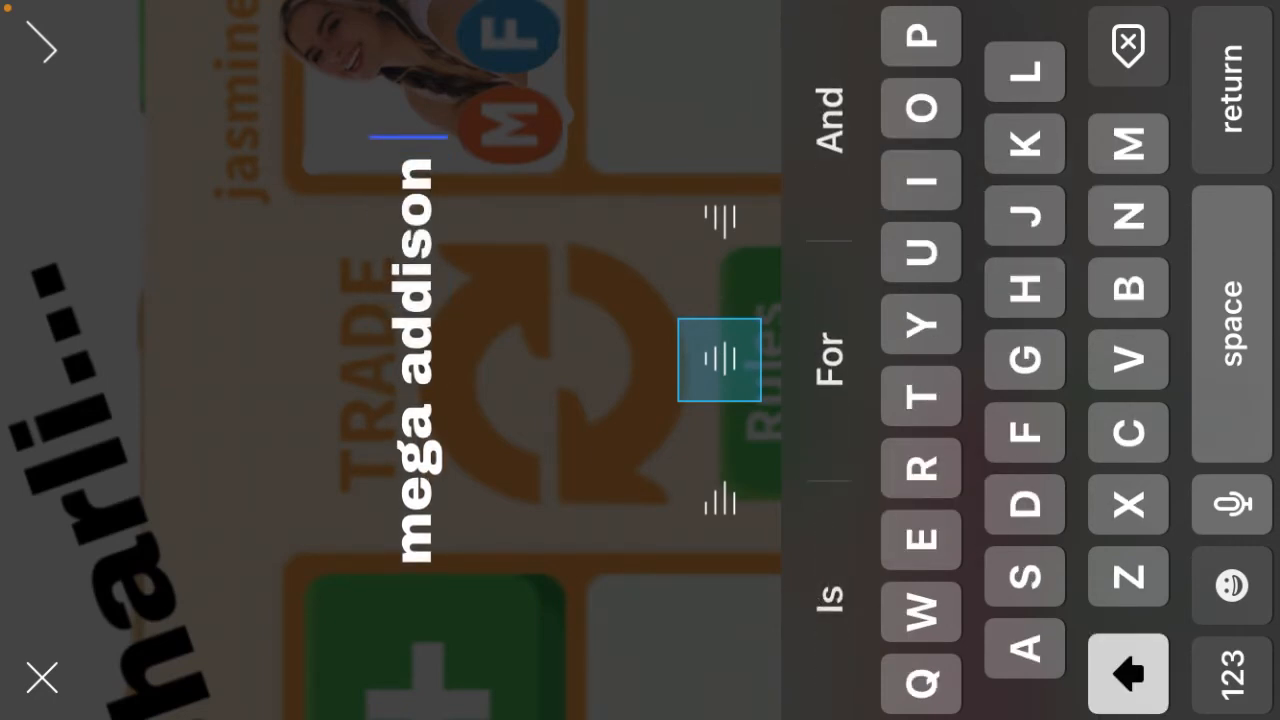
pyautogui.click(1232, 684)
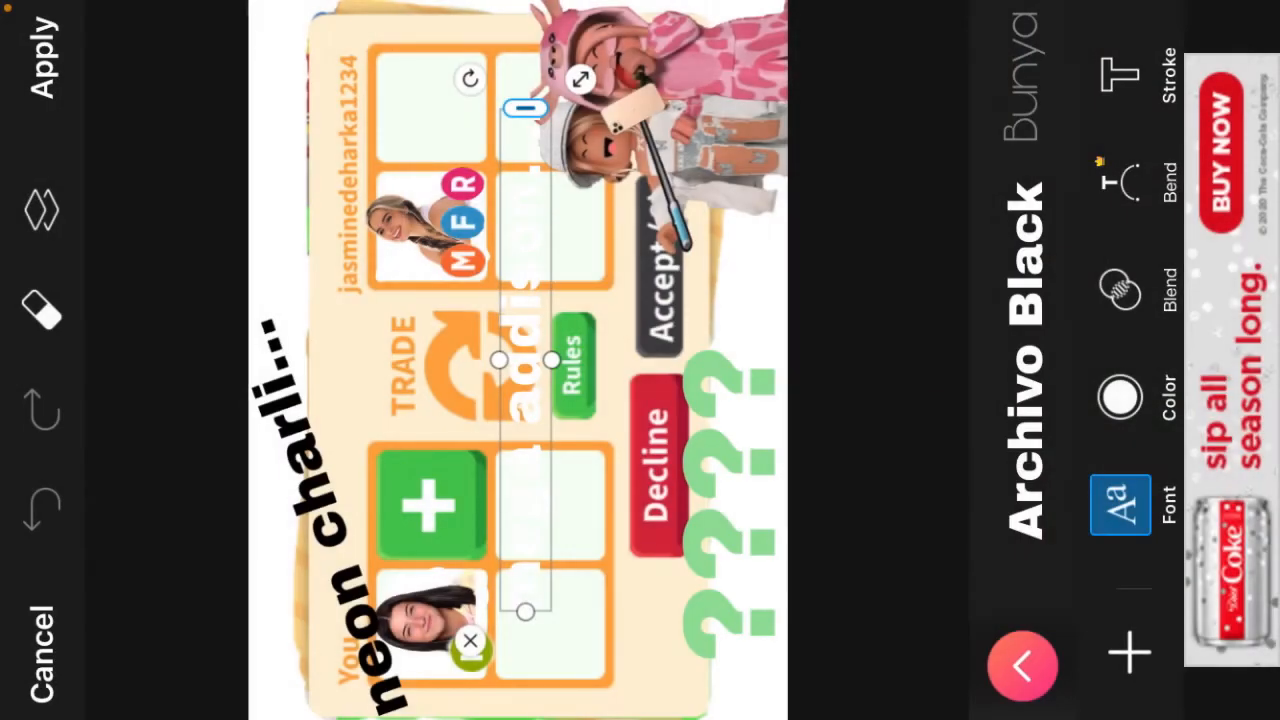
pyautogui.click(1120, 396)
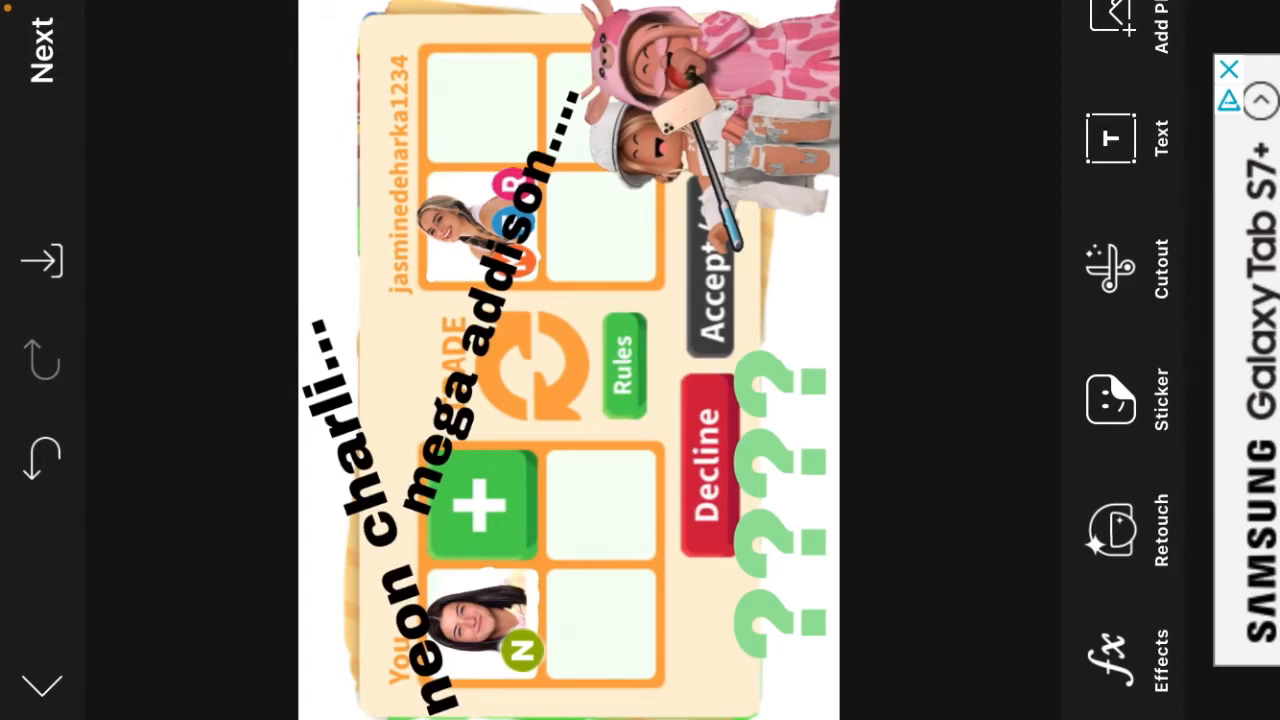
# - Save the finished trade-card thumbnail to Photos and leave PicsArt for the home screen
pyautogui.click(40, 44)
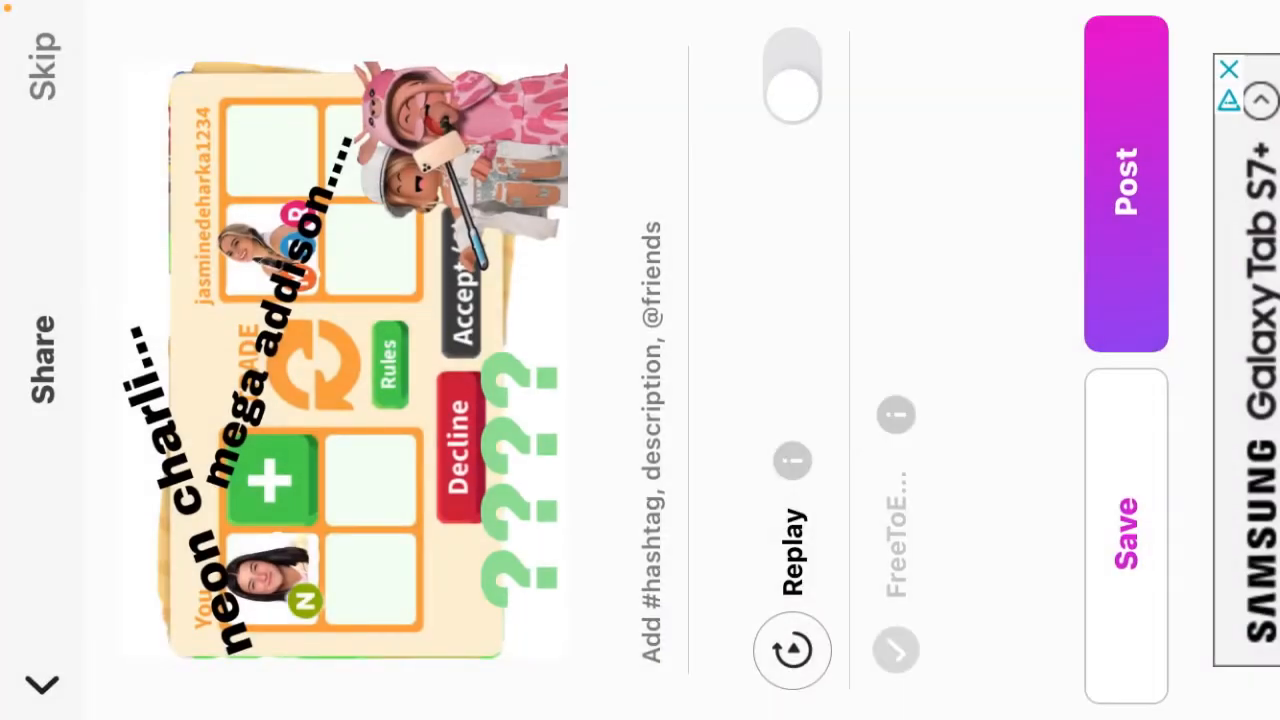
pyautogui.click(1124, 180)
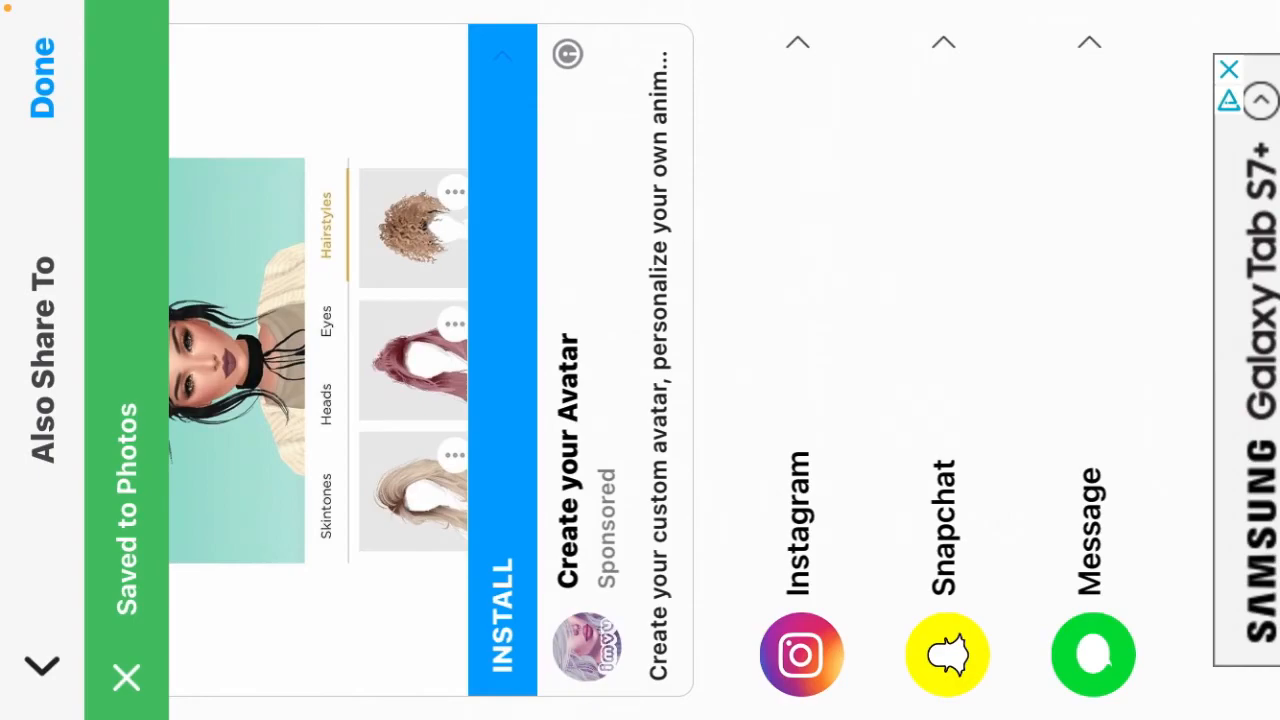
pyautogui.click(124, 678)
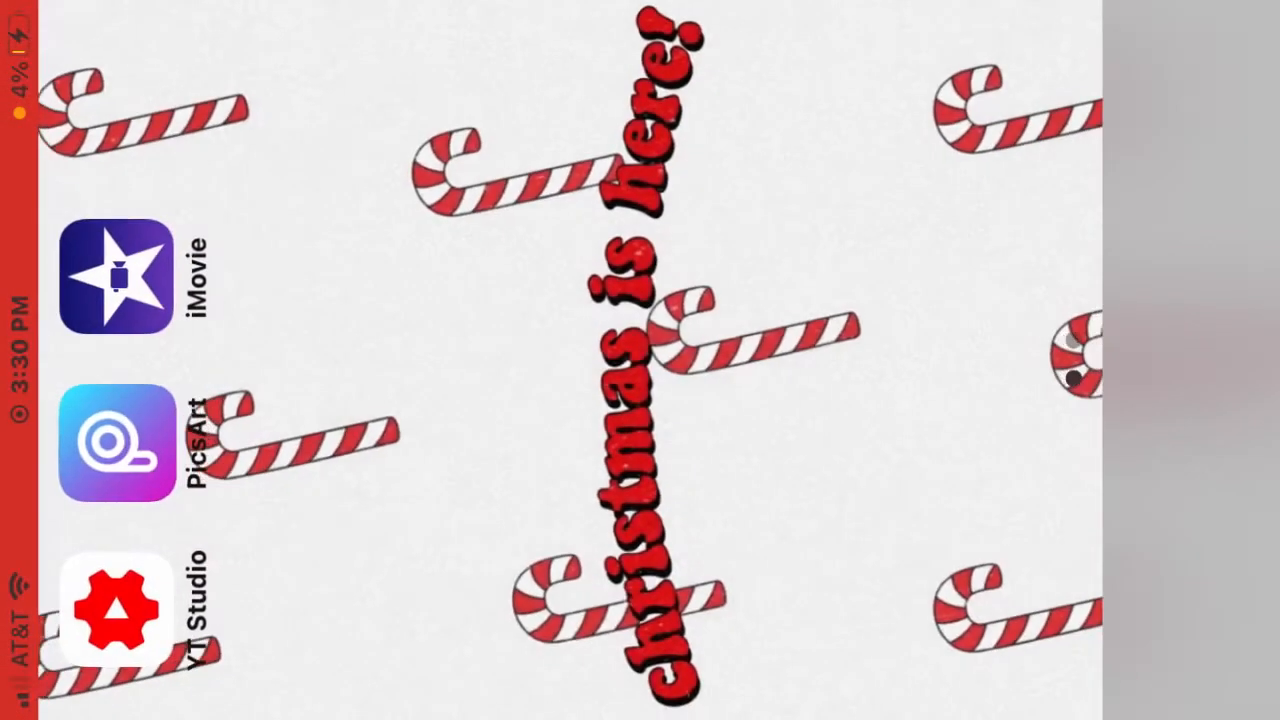
# - Launch YouTube from the home screen, signed in as CayPlays
pyautogui.click(116, 608)
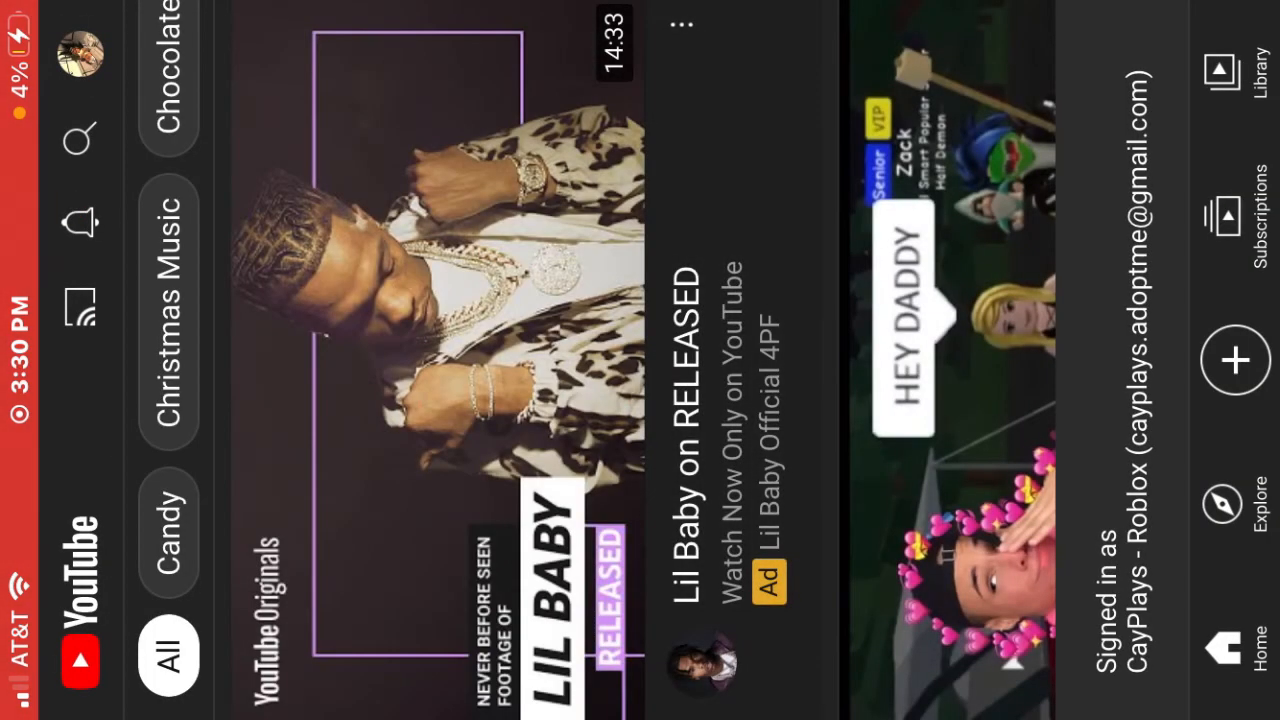
# - Go to the CayPlays channel and bring up its uploaded videos in the video manager
pyautogui.click(80, 50)
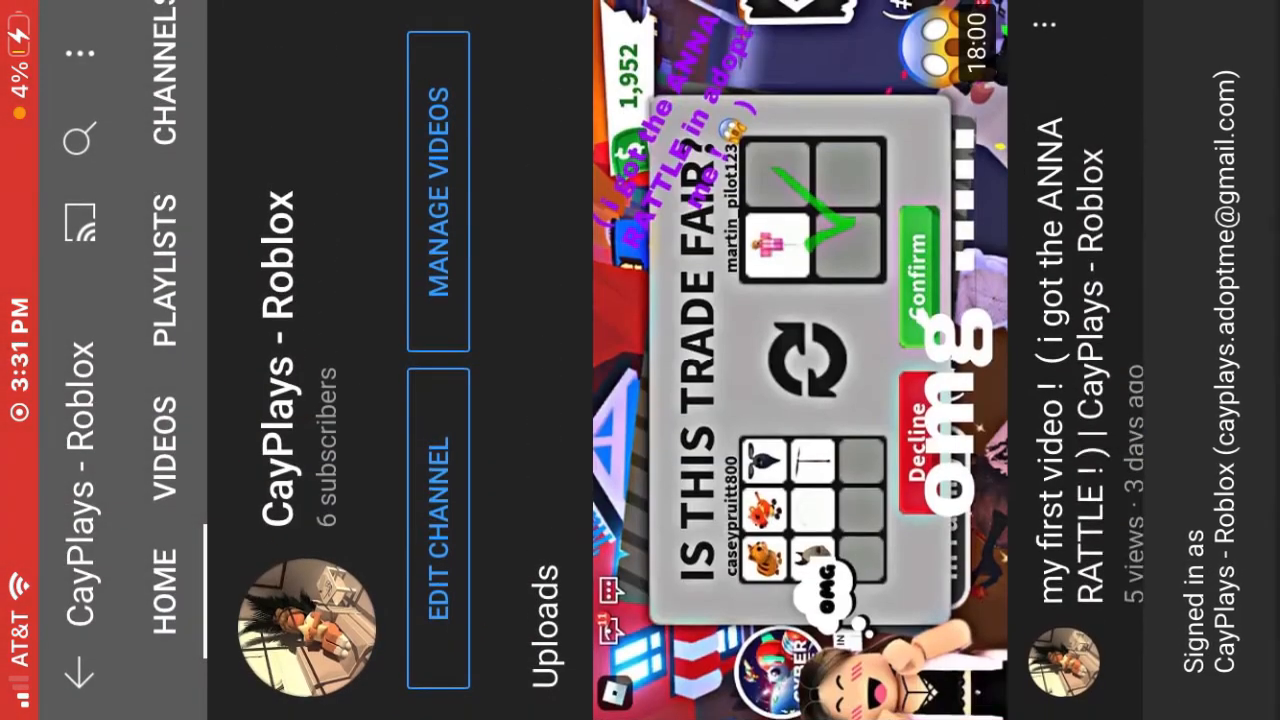
pyautogui.click(1240, 670)
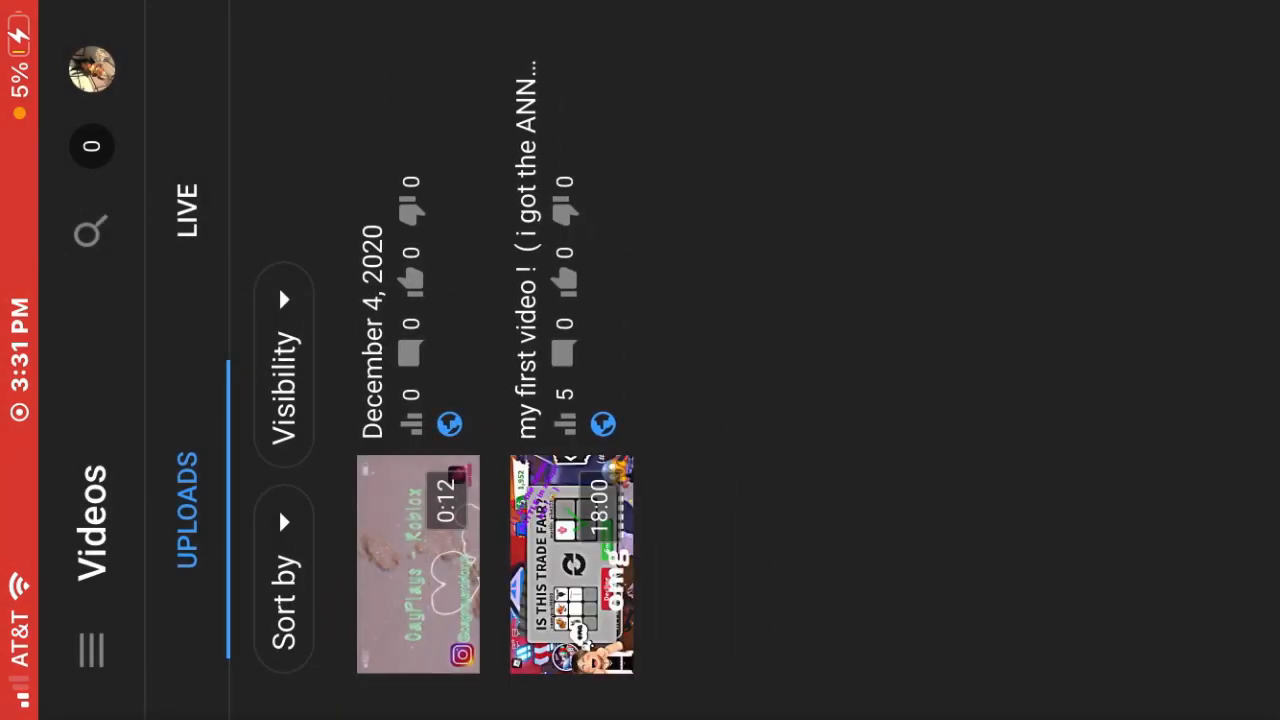
# - Give the December 4, 2020 video a custom thumbnail using the saved trade-card image from Photos
pyautogui.click(418, 564)
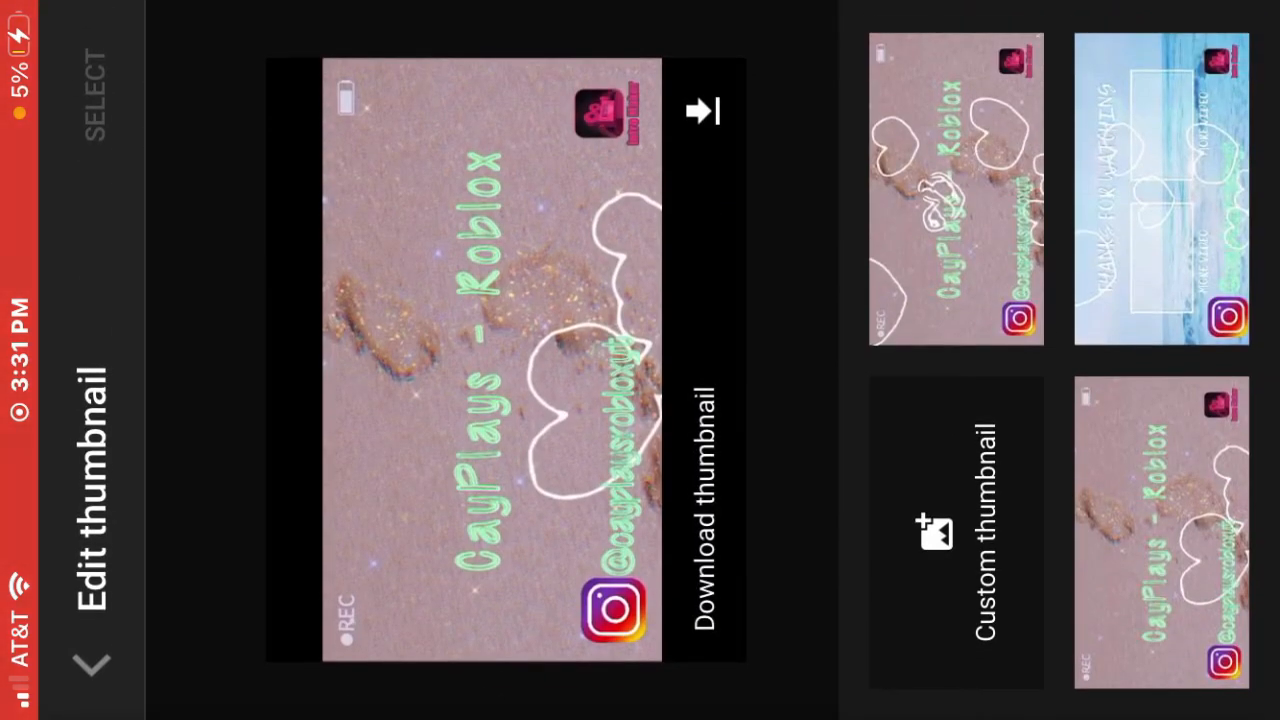
pyautogui.click(928, 536)
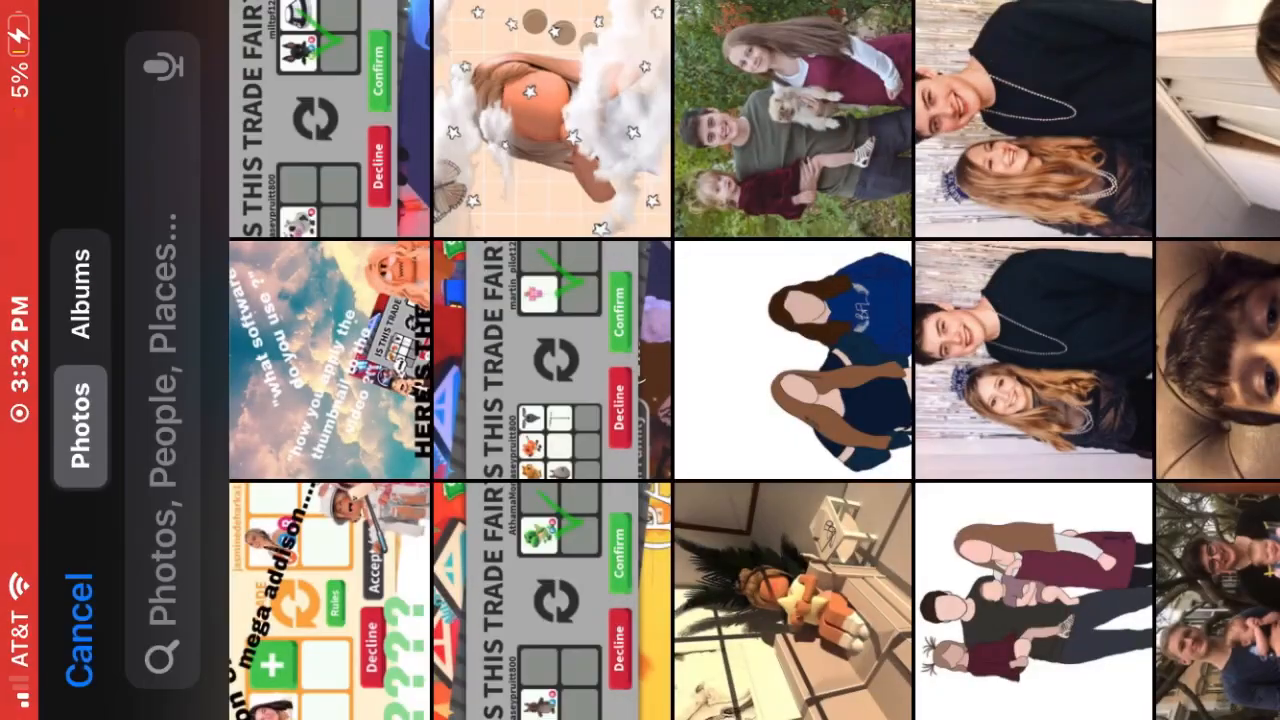
pyautogui.click(330, 600)
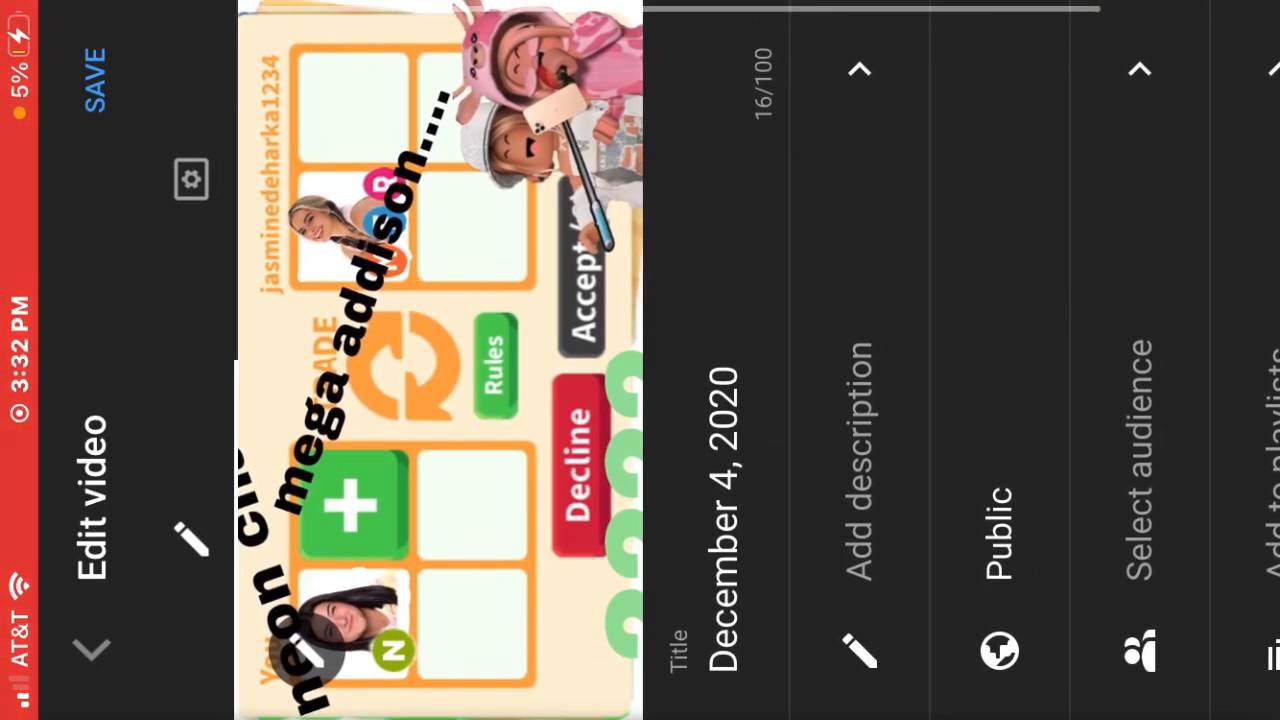
# - Save the December 4, 2020 video so the uploads list shows the new trade-card thumbnail
pyautogui.click(92, 76)
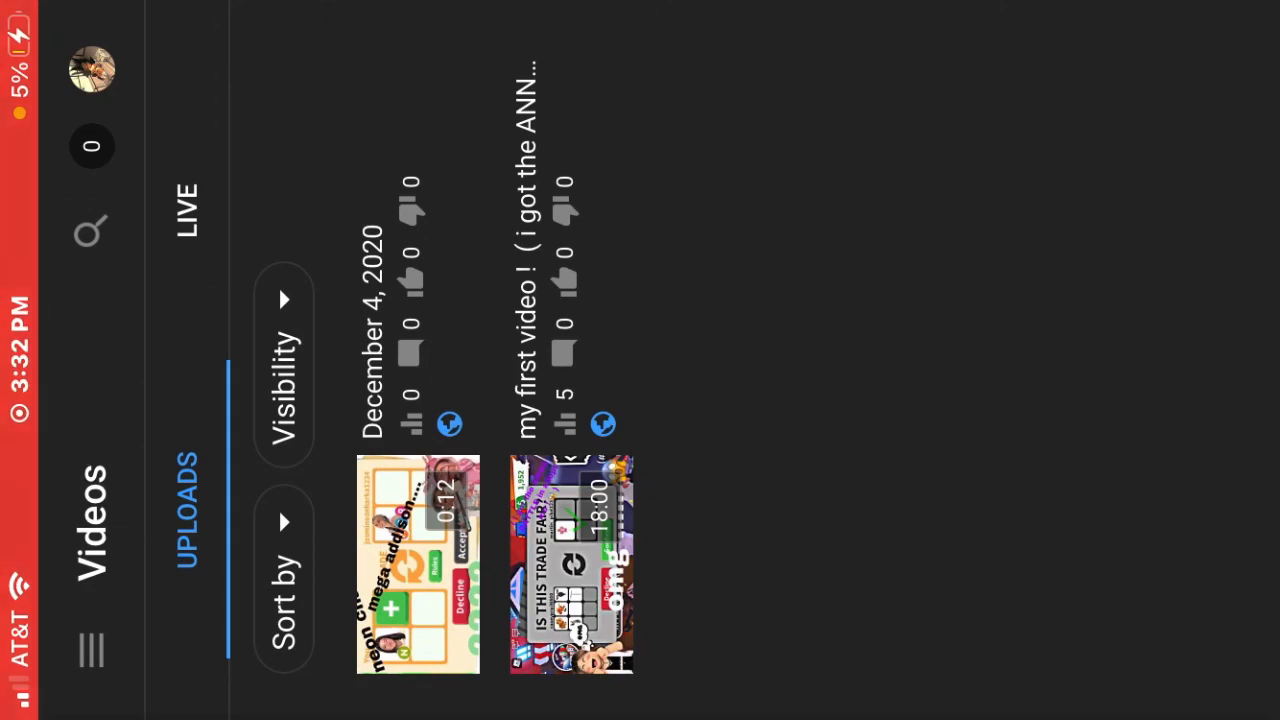
pyautogui.scroll(3)
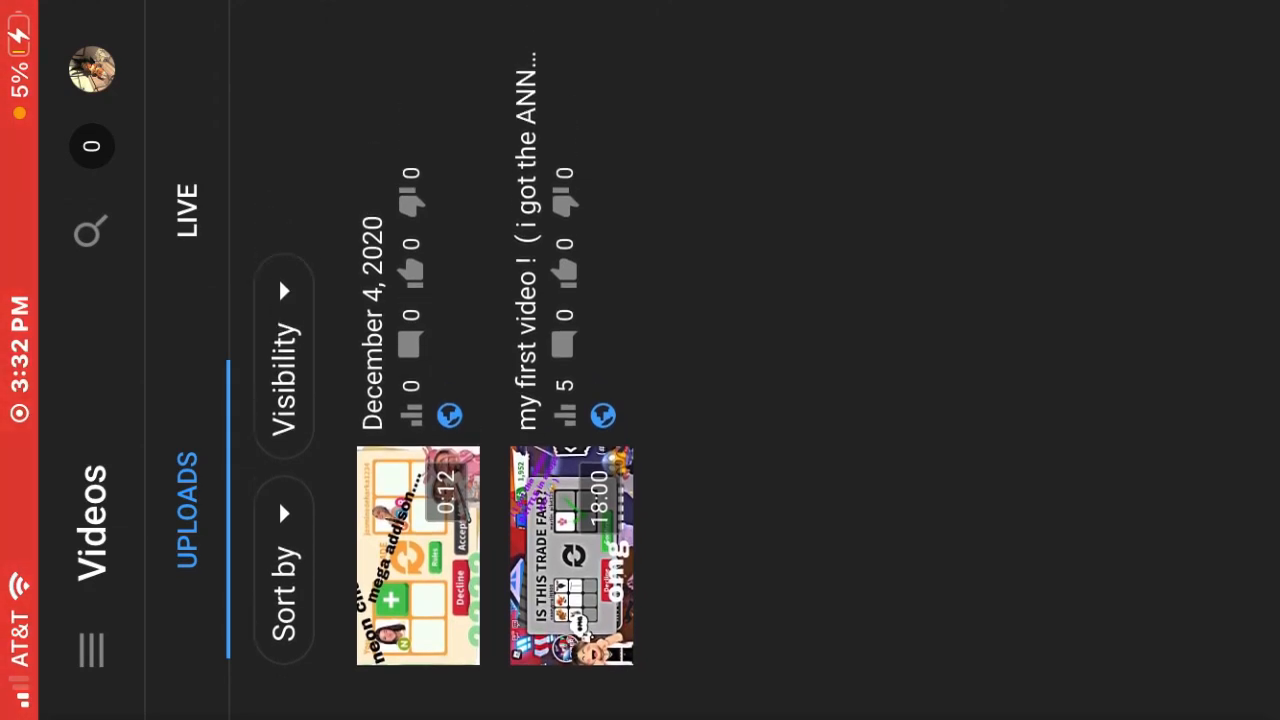